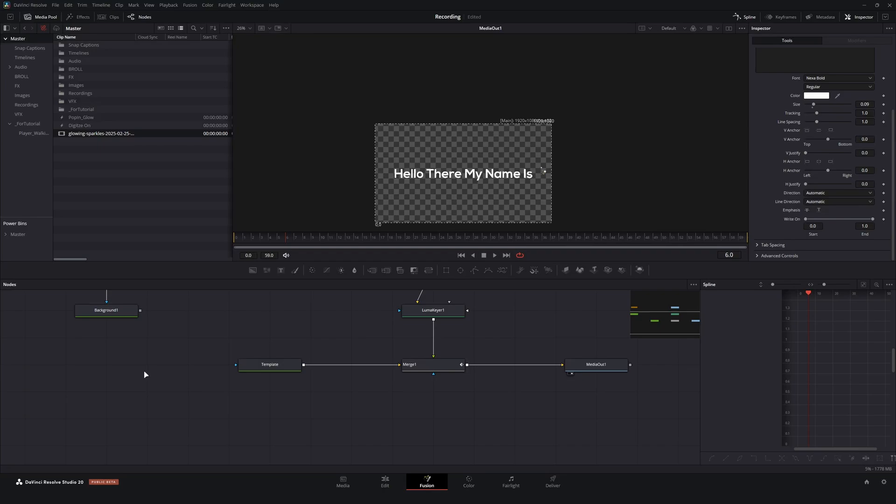
Inspect the sparkle keyer and Merge1's Center modifier settings
click(432, 310)
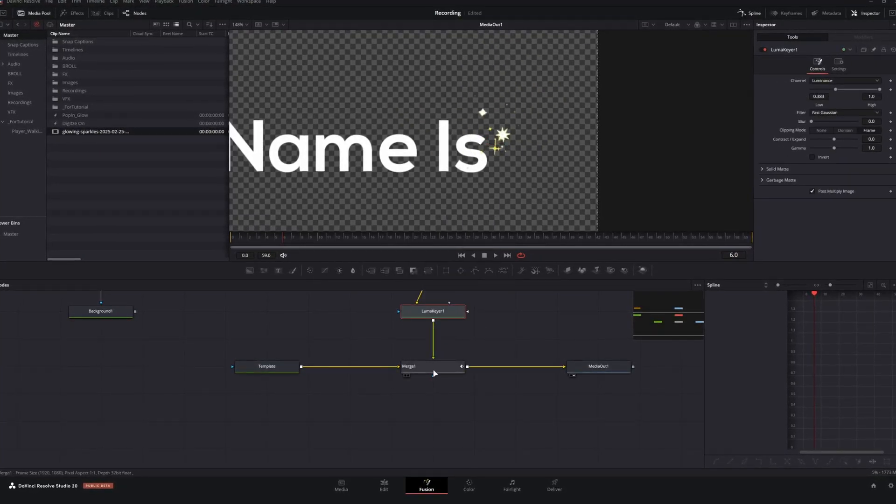
click(409, 366)
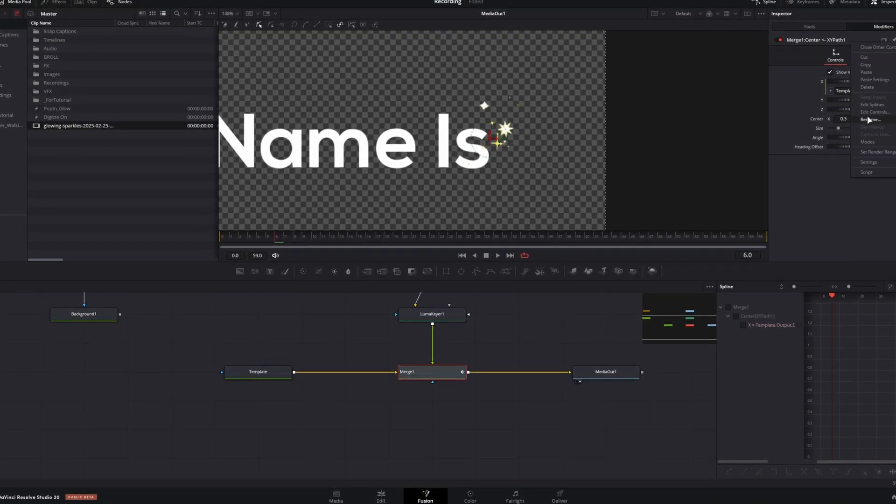
click(873, 112)
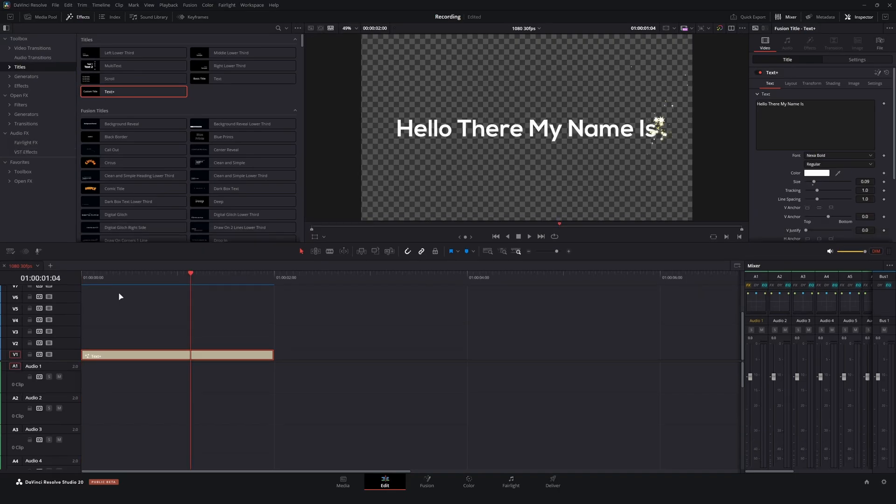
Lower the Text+ clip's Write On End so only part of the title shows, then enter 'My Name'
scroll(down, 3)
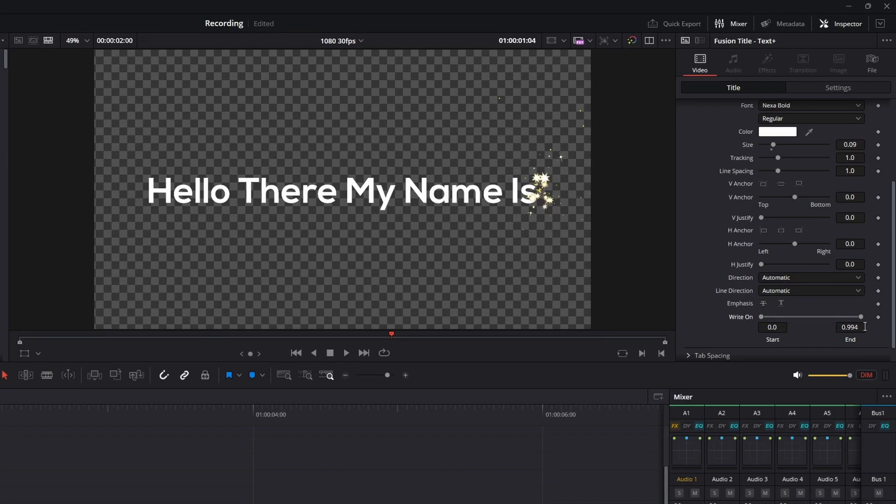
drag(860, 316, 787, 316)
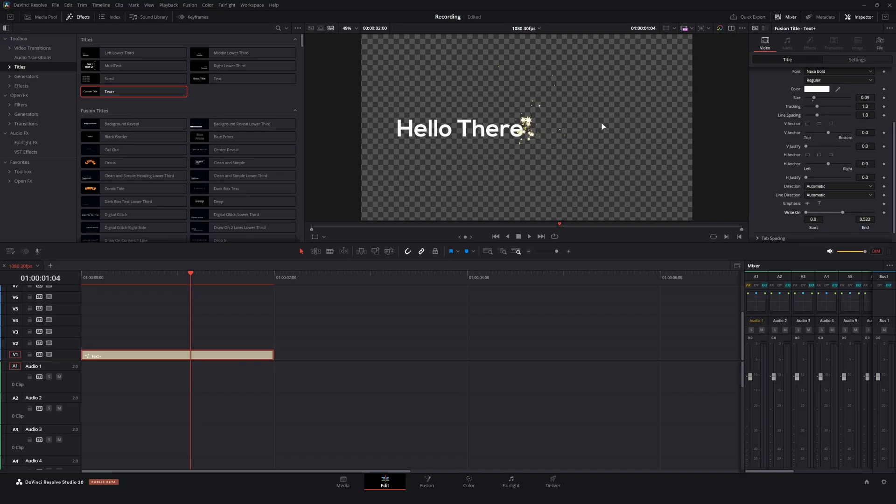
text(My Name)
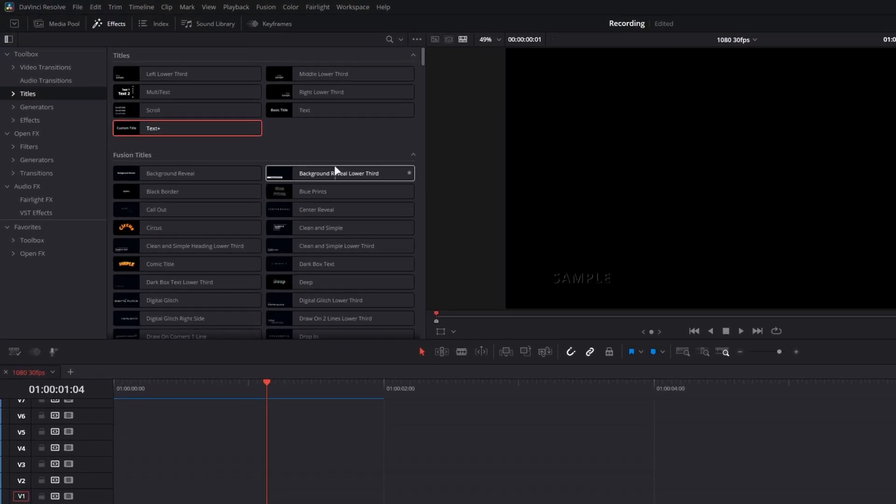
Add a Text+ title reading 'Hello There My Name Is' and open it in the Fusion page
click(29, 120)
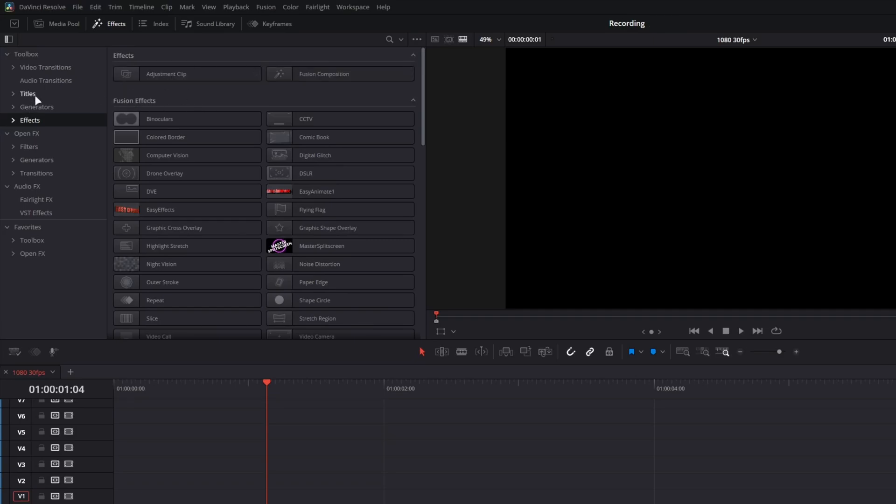
click(27, 94)
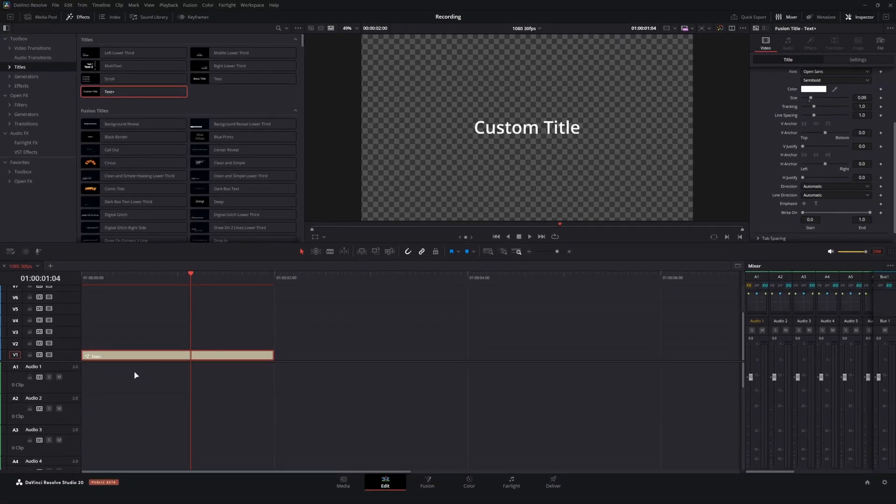
right_click(231, 355)
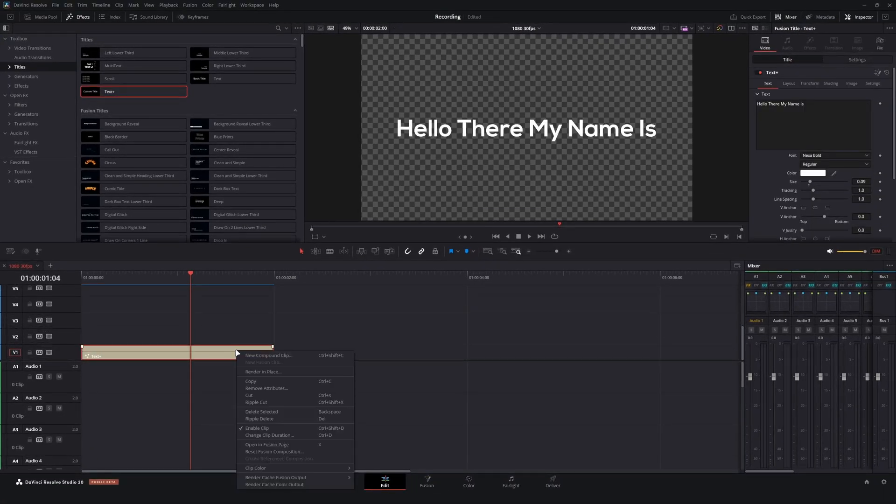
click(267, 444)
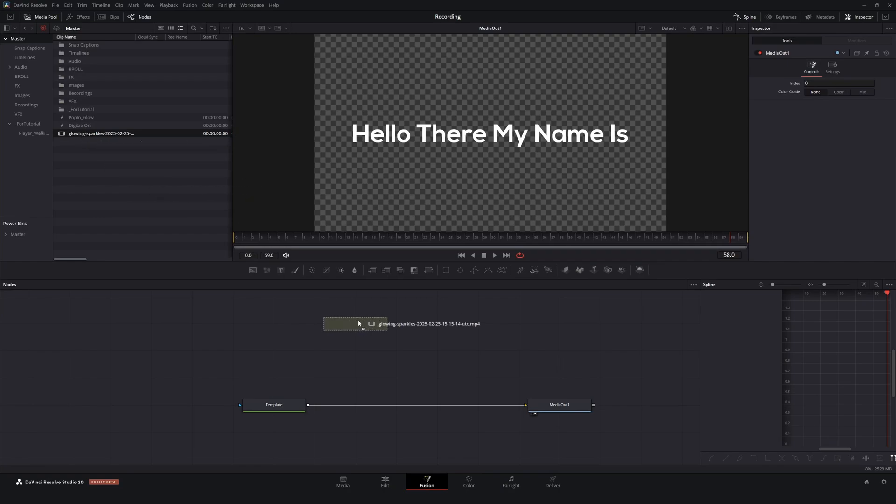
Add the sparkles clip through a Luma Keyer with raised Low threshold into a Merge over the title
click(354, 323)
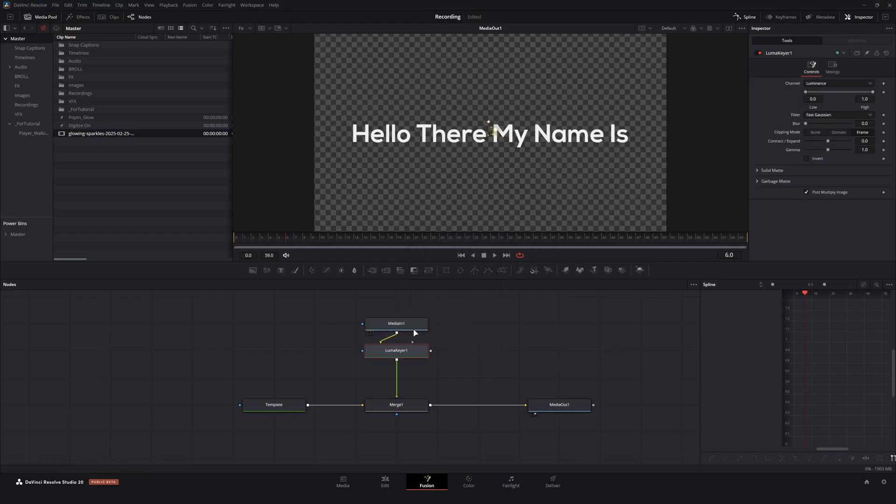
drag(806, 91, 818, 91)
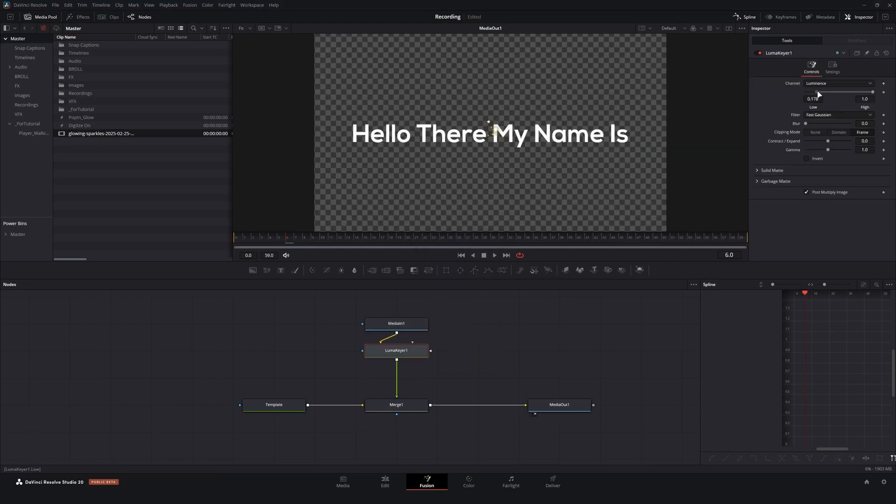
click(232, 405)
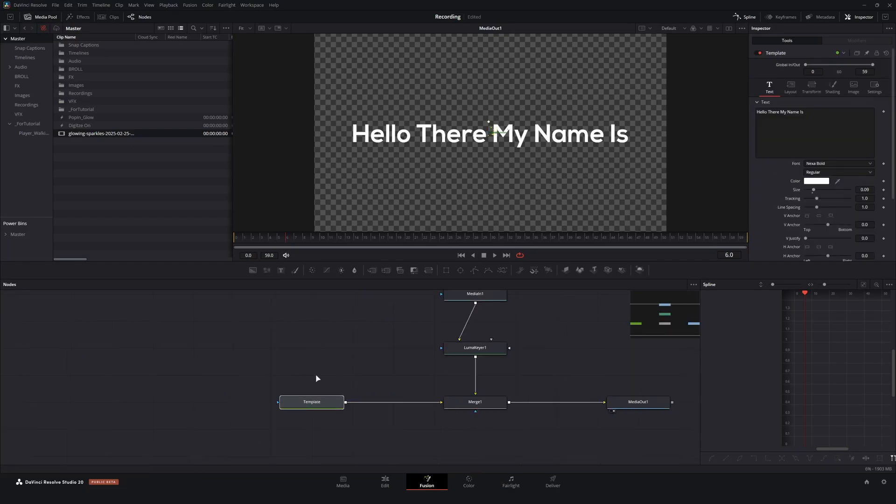
View the Template title node alone and zoom in on the text's right edge
click(311, 401)
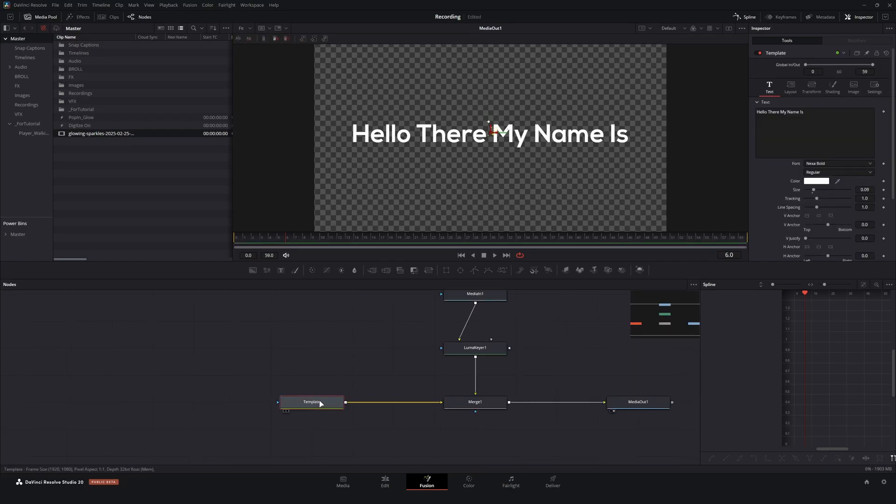
click(312, 402)
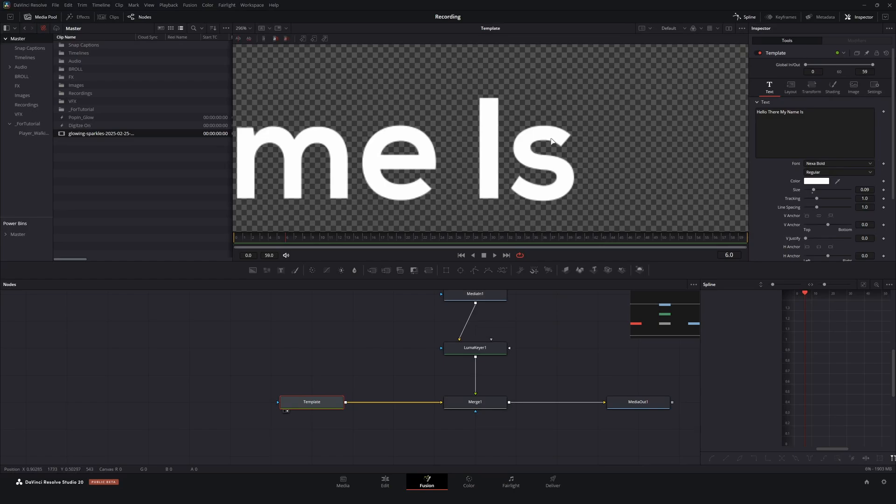
mouse_move(636, 146)
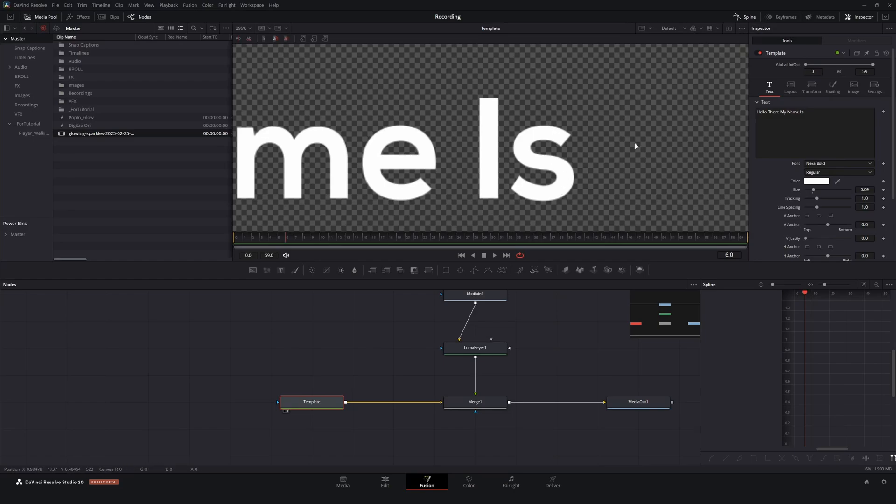
click(853, 89)
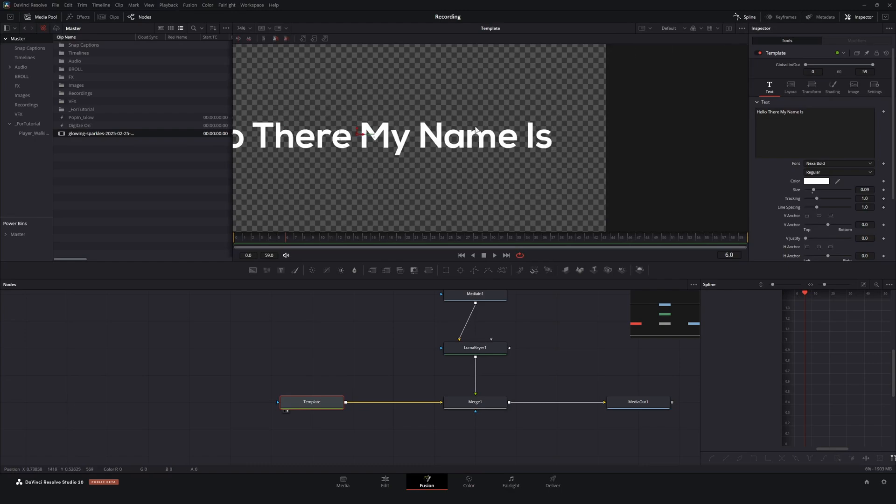
mouse_move(593, 108)
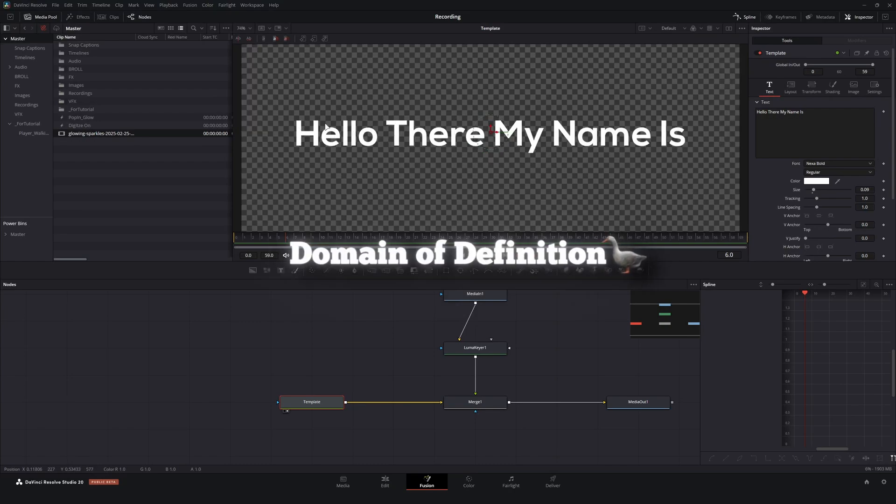
mouse_move(602, 160)
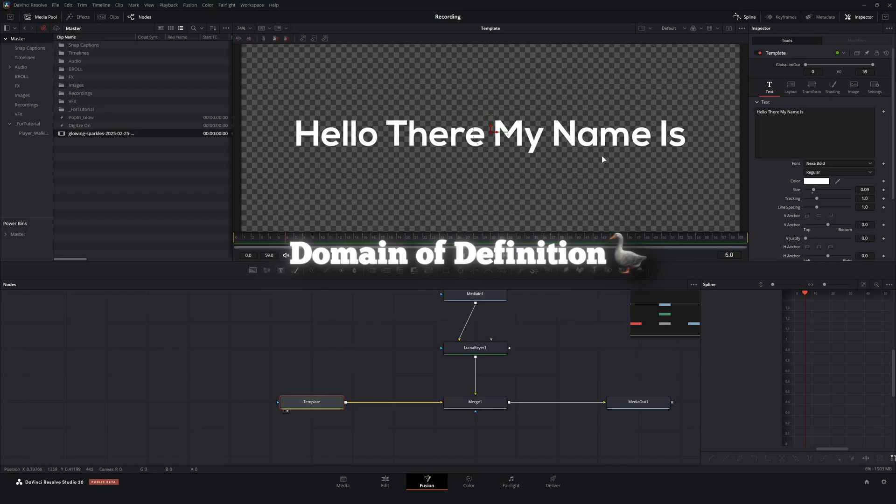
mouse_move(297, 125)
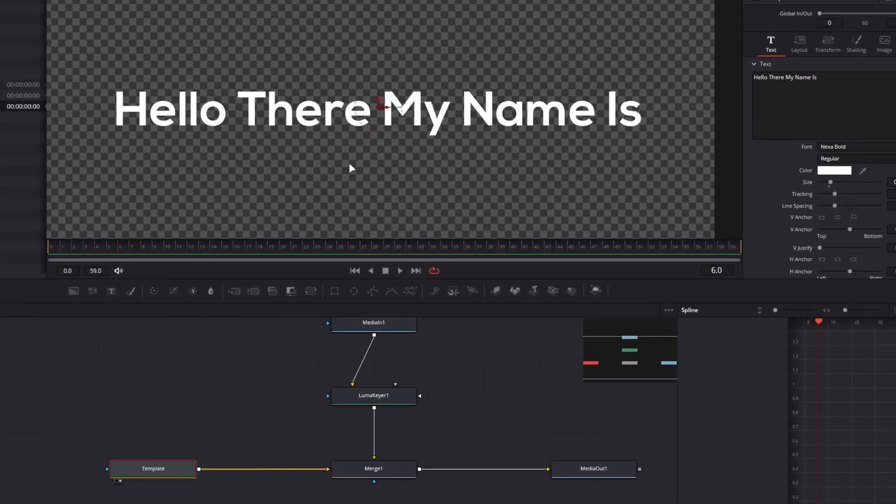
Enable Region > Show DoD in the viewer to outline the title's data window
right_click(351, 168)
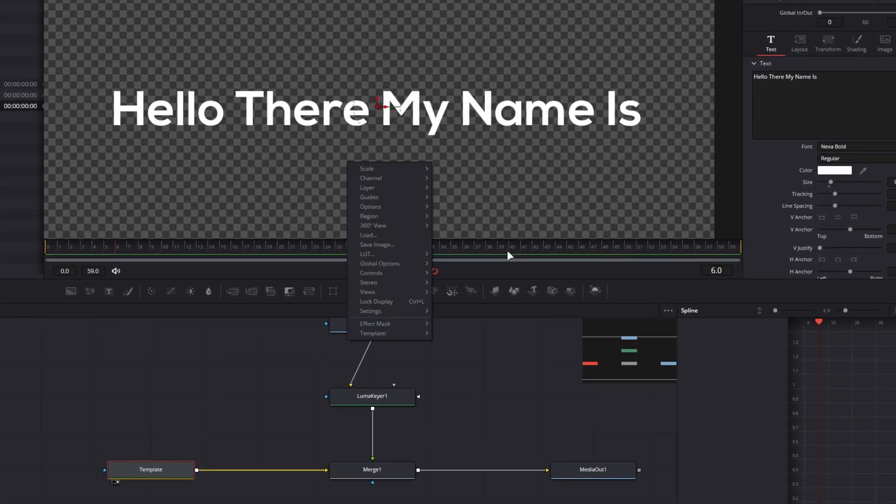
mouse_move(368, 216)
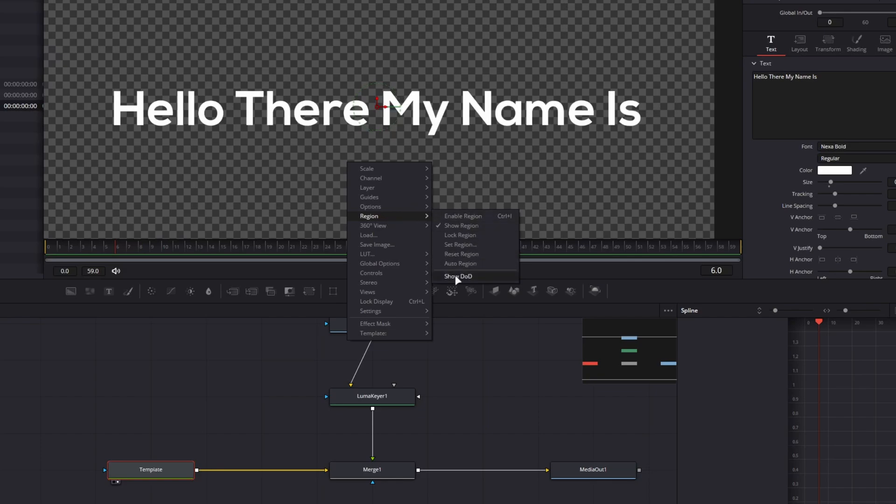
click(458, 276)
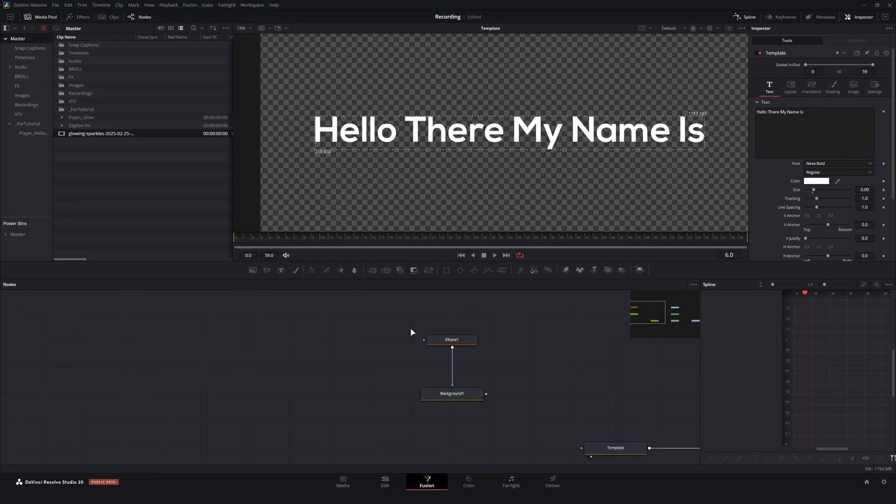
click(452, 393)
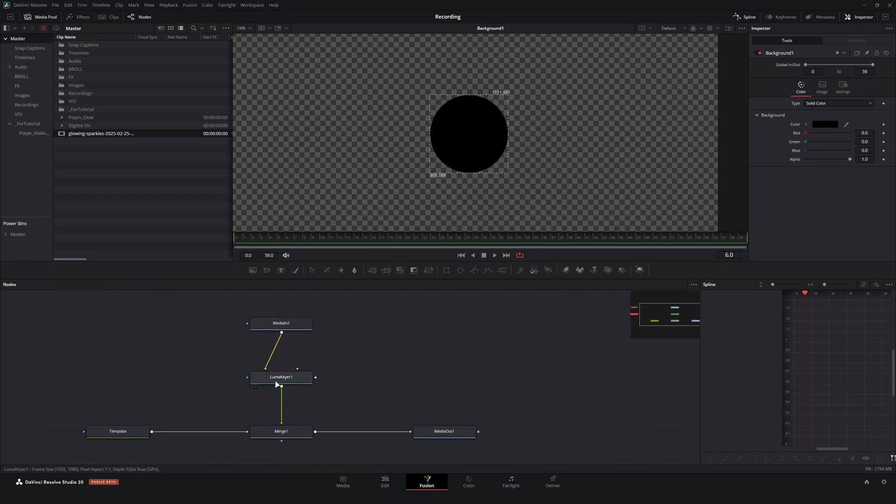
click(280, 376)
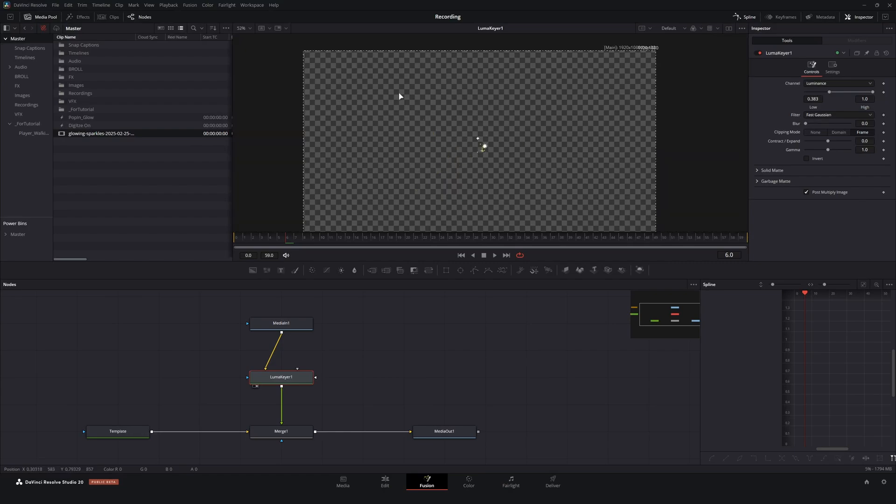
mouse_move(543, 137)
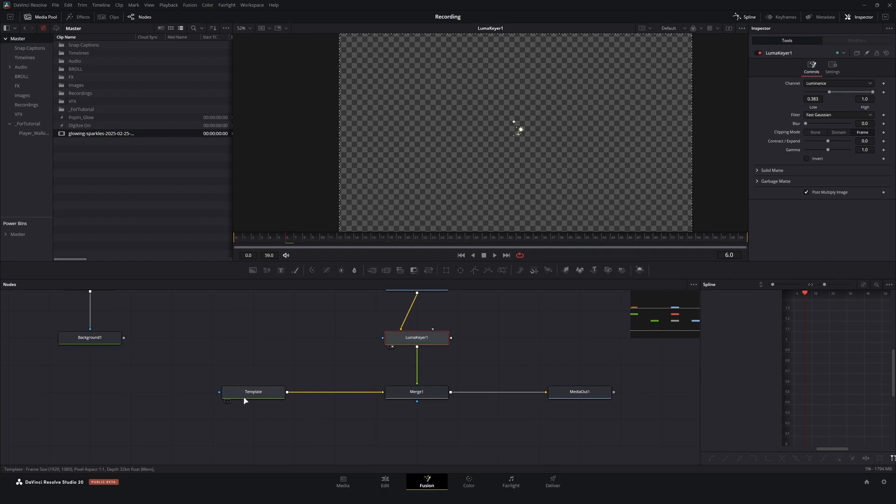
click(252, 392)
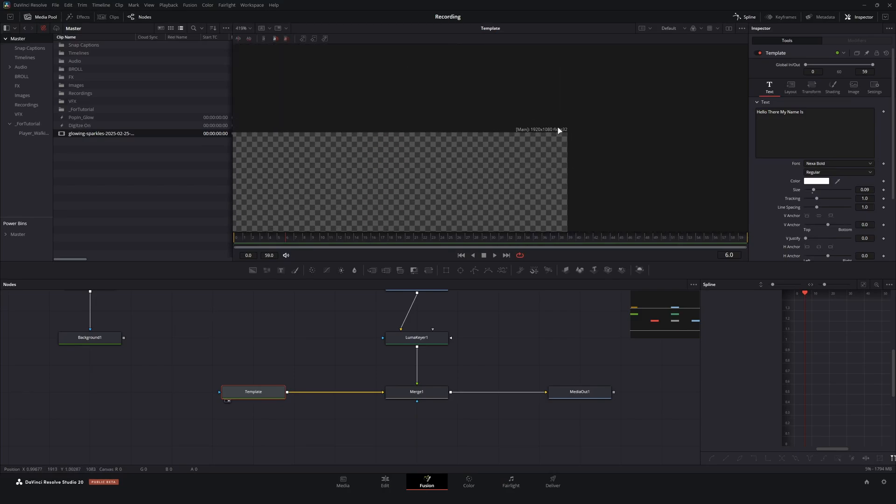
click(789, 86)
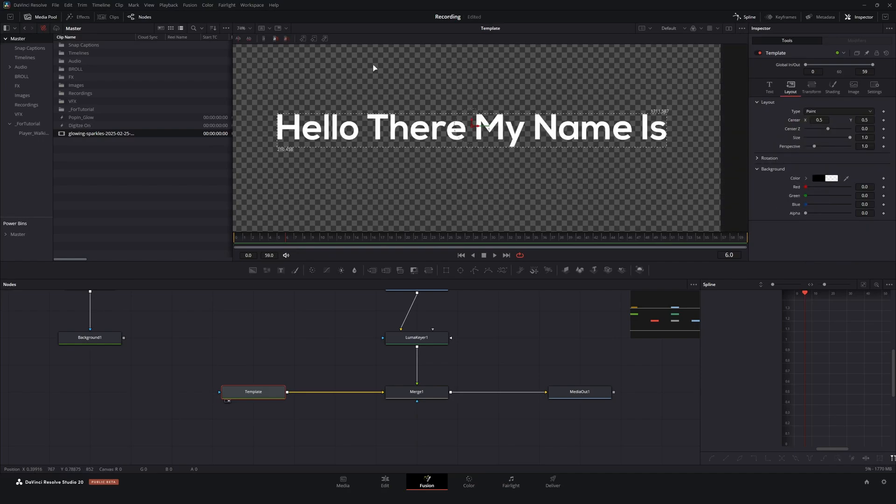
mouse_move(234, 150)
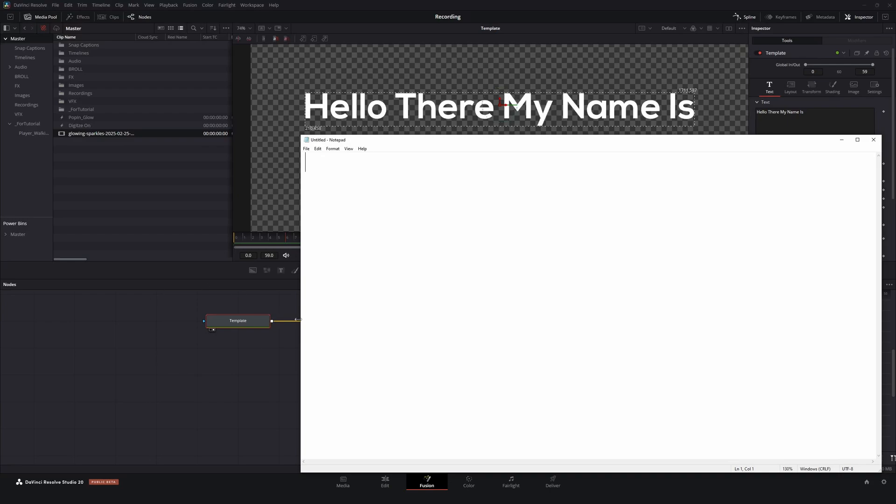
Type the expression Template.Output.DataWindow[1] in Notepad
text(Templa)
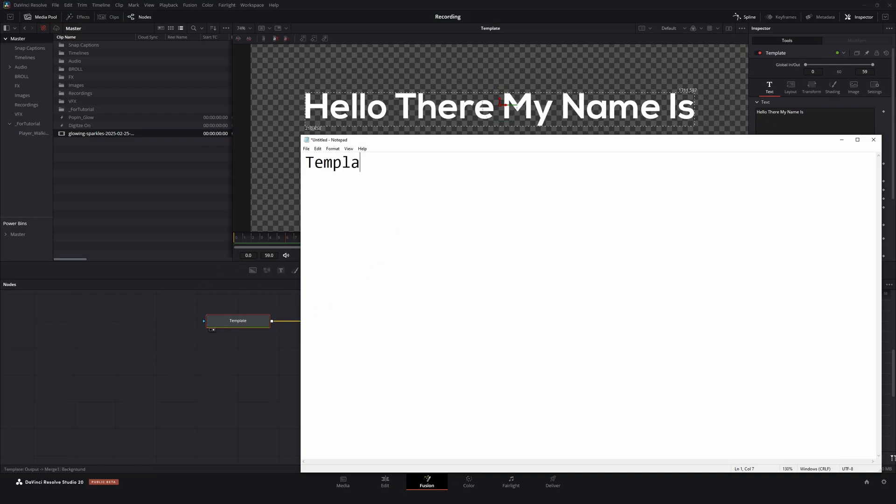
text(te.)
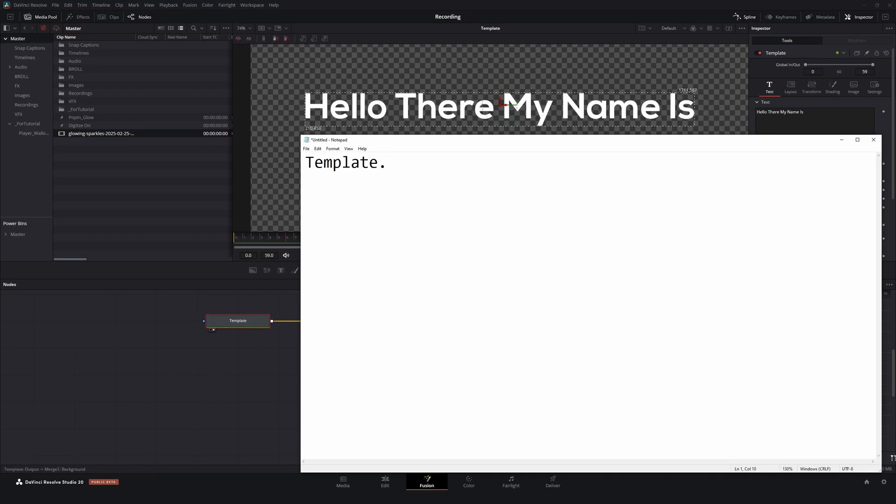
text(Output.)
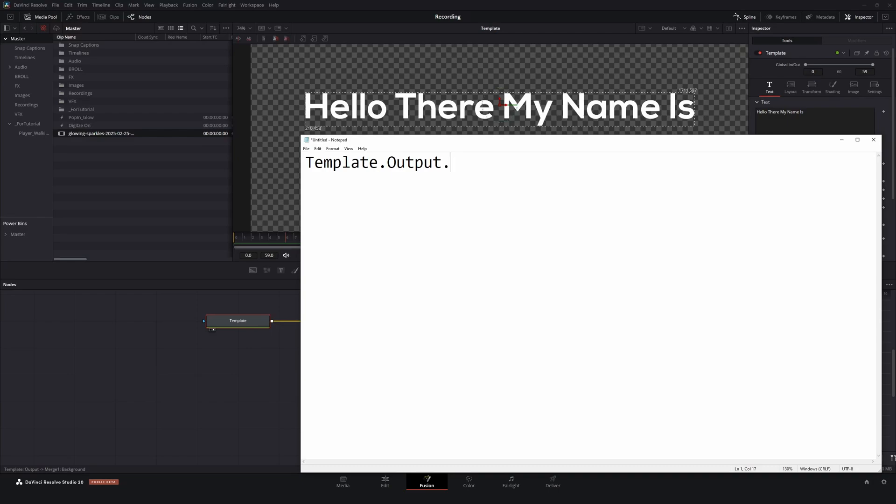
text(DataWind)
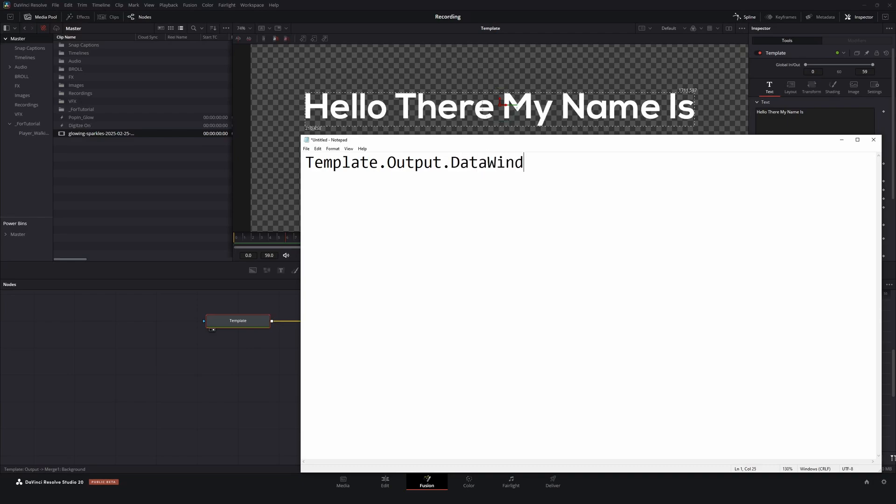
text(ow)
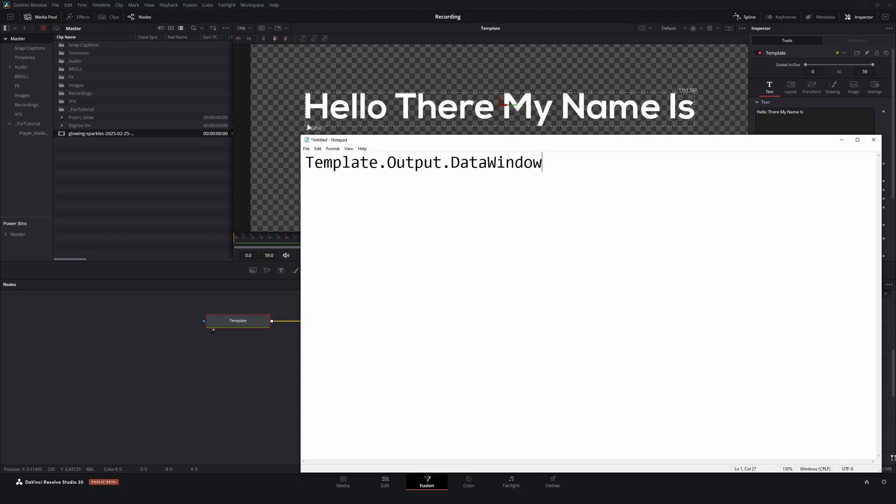
text([)
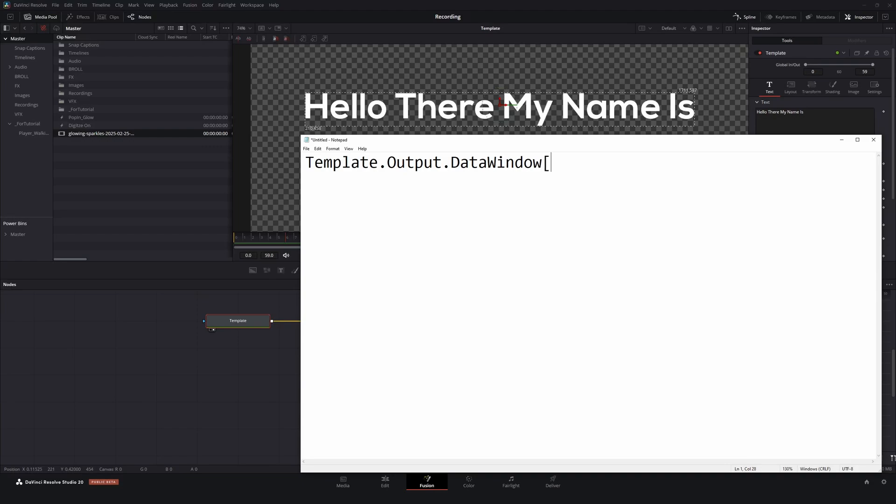
text(])
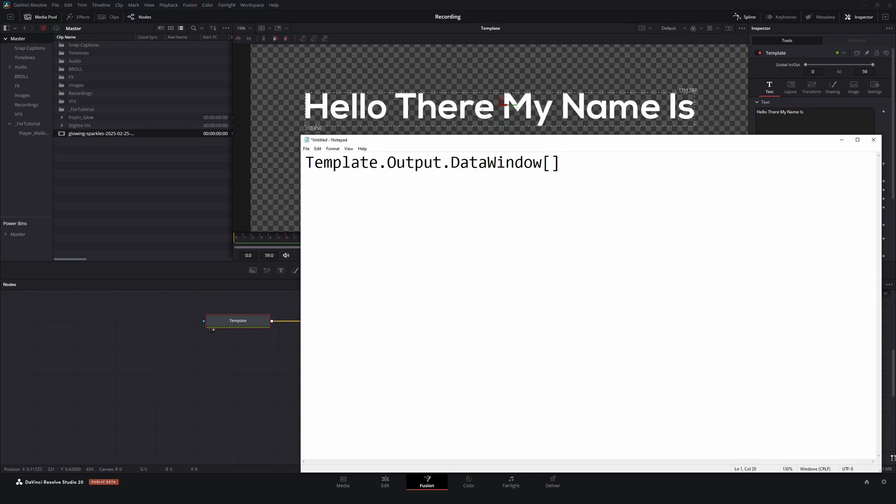
text(1)
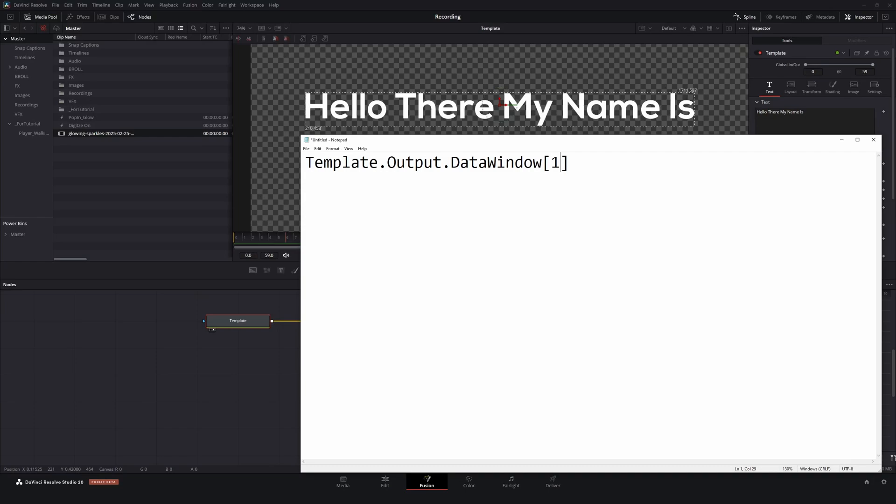
Note indices 1–4 as bottom-left and top-right X/Y, change the index to 3, and select the line
text(1 - Bottom Left X Coordinate)
text(2 -)
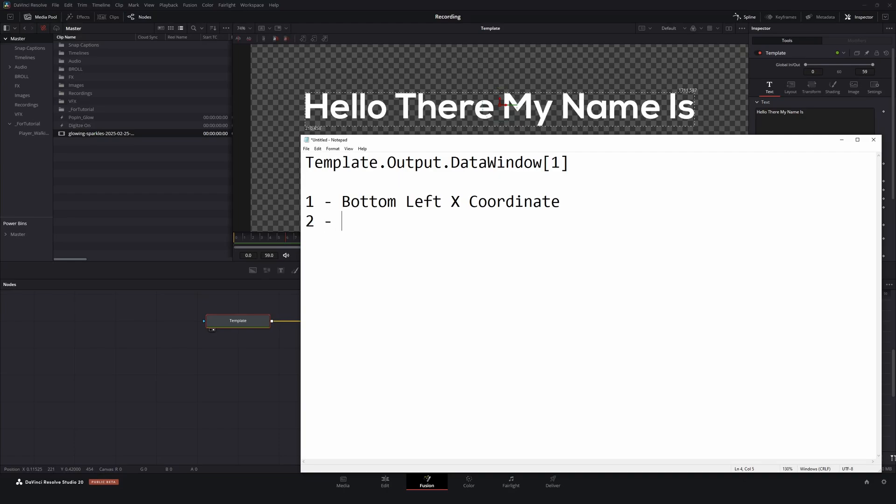
text(Bottom Left Y Coordinate)
text(3 -)
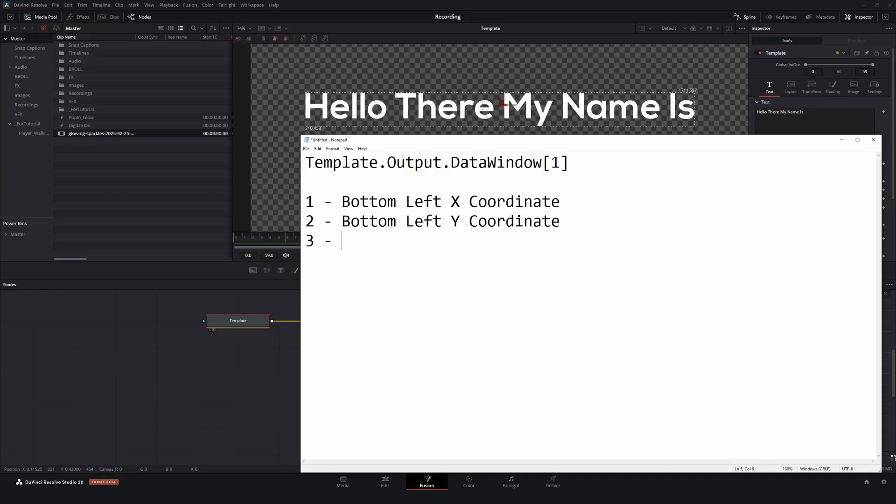
text(Top Right X Coordinat)
text(4 - Top Right y Coordinat)
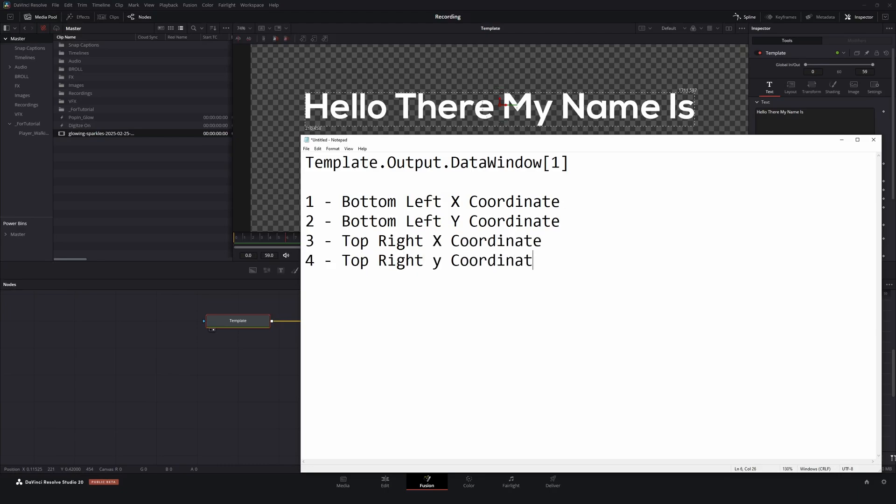
text(e)
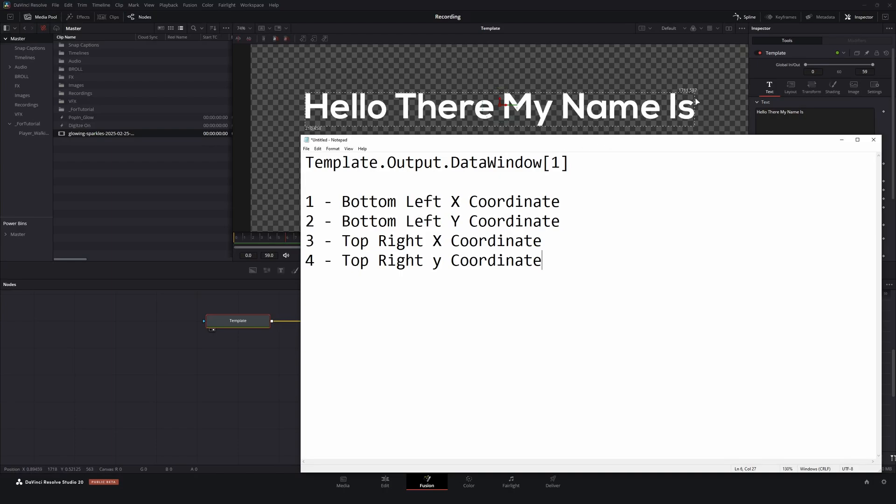
mouse_move(524, 181)
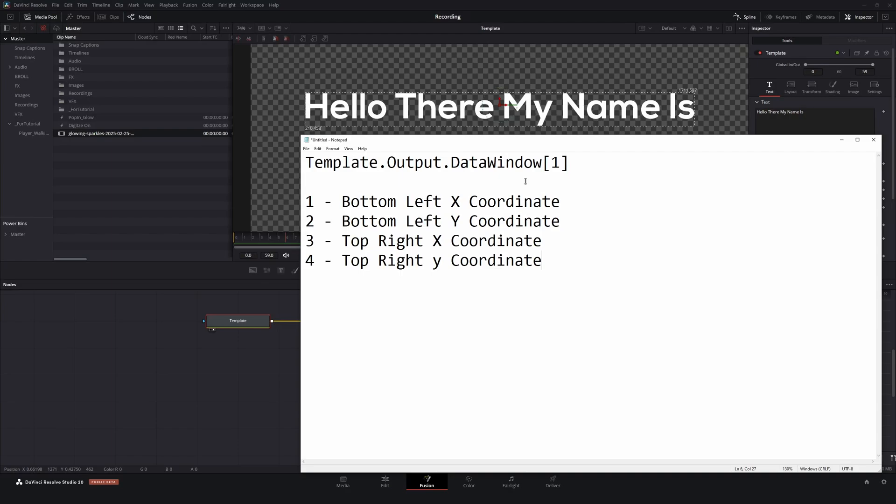
text(3)
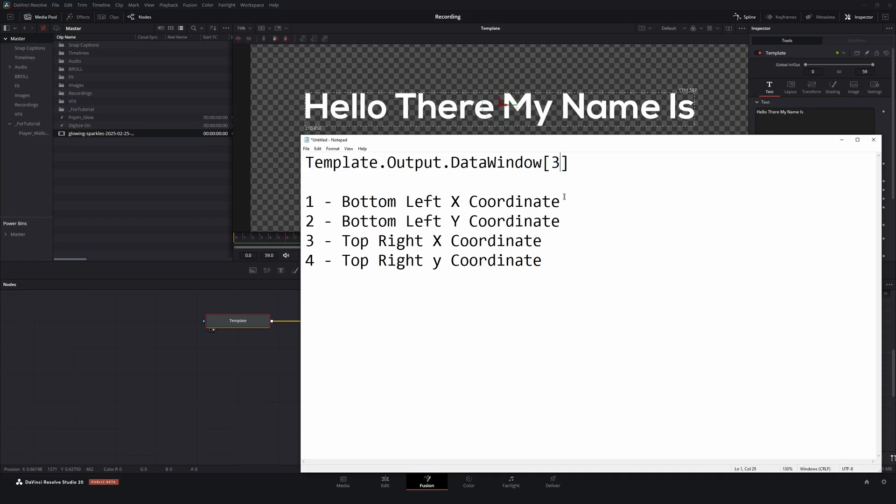
triple_click(437, 163)
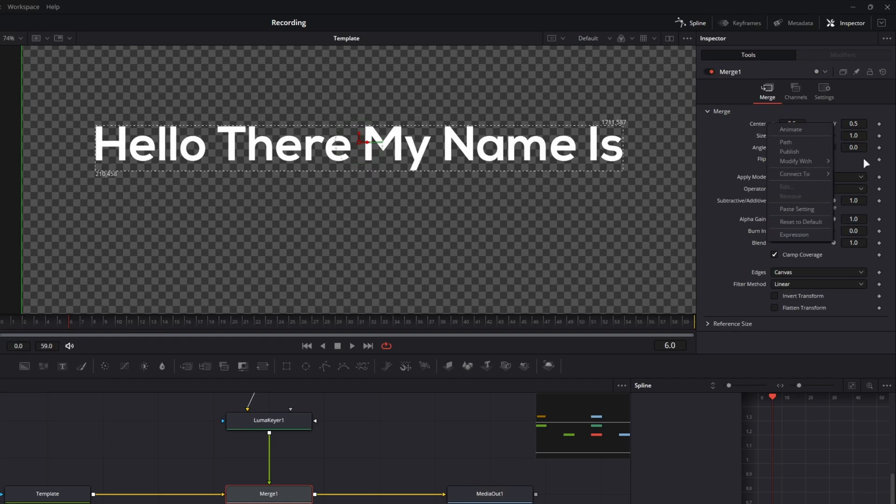
mouse_move(794, 161)
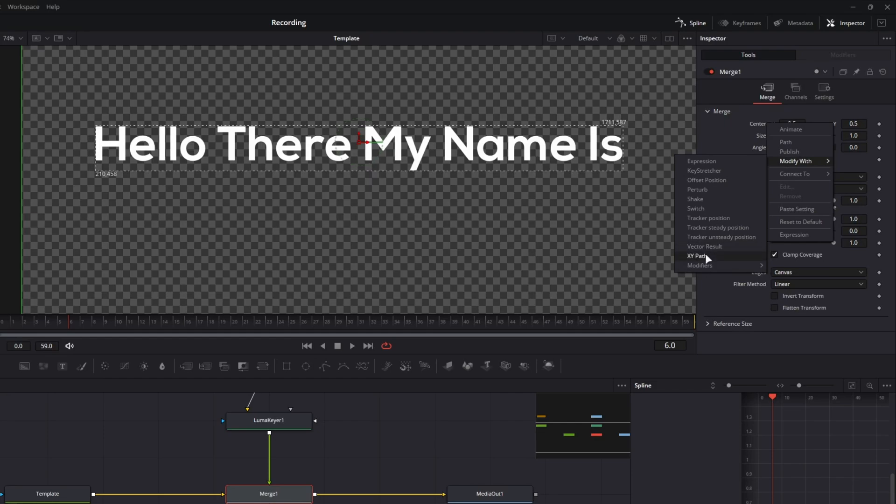
Modify Merge1's Center with an XY Path and show its controls in the Modifiers tab
click(696, 255)
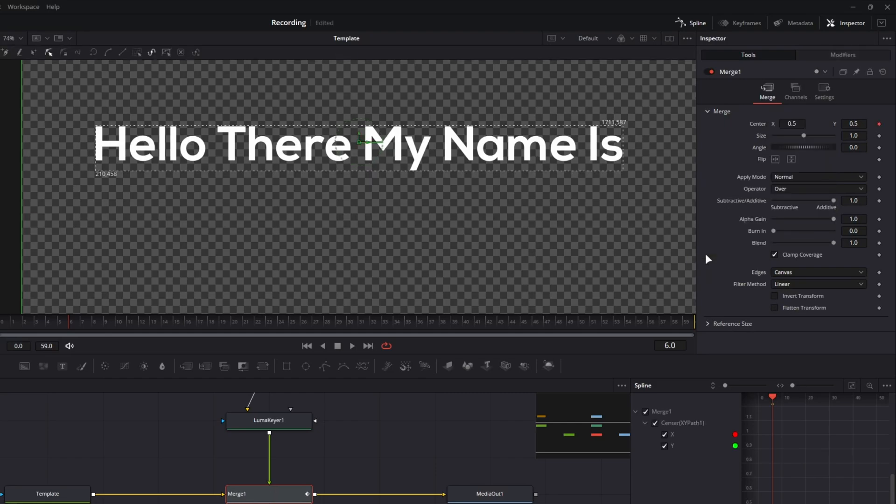
click(842, 55)
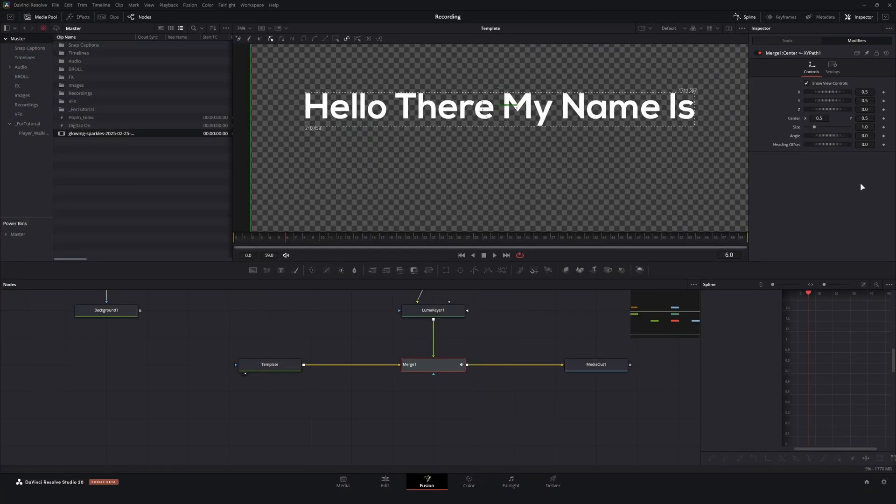
Set the XY Path's X to the expression Template.Output.DataWindow[3]
click(864, 92)
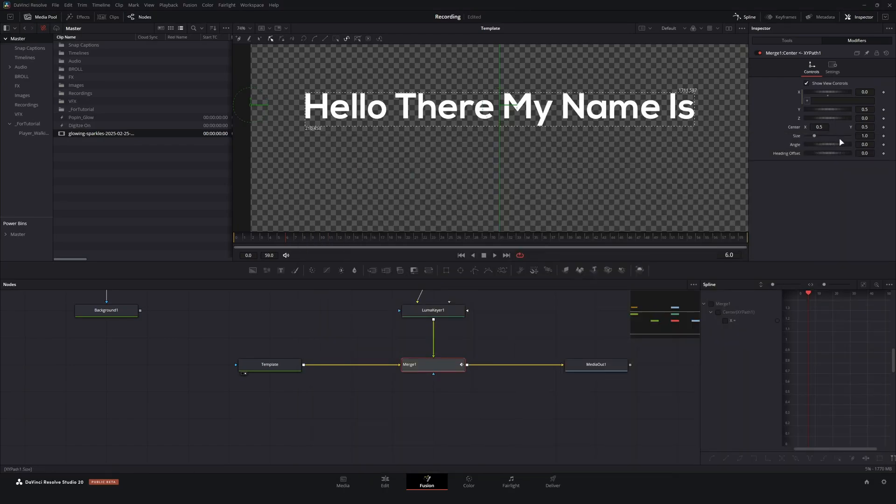
click(840, 100)
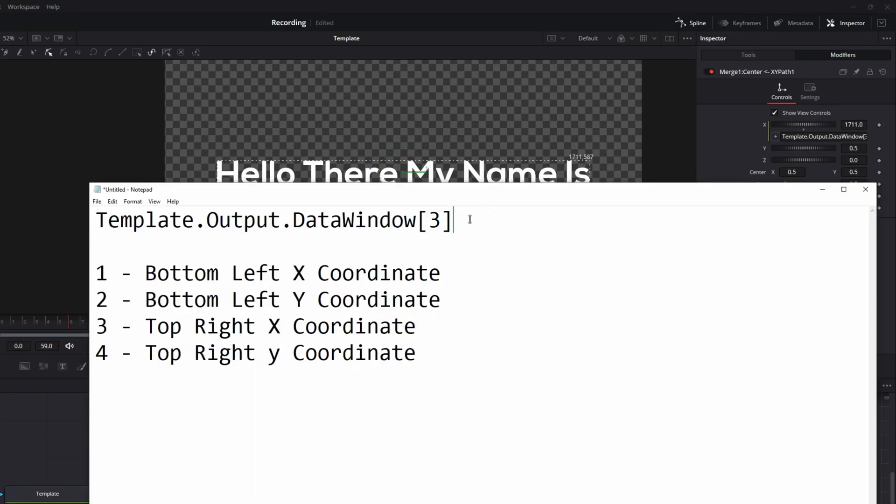
mouse_move(536, 204)
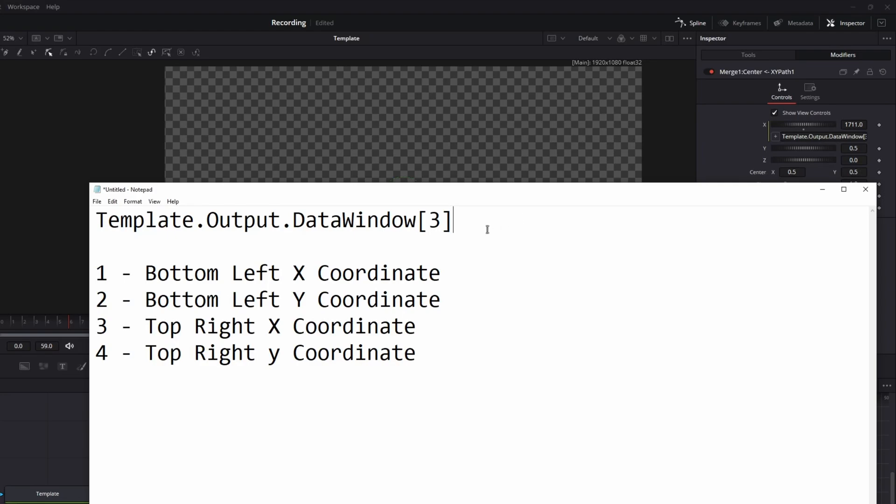
Append /1920 to the Notepad expression to normalize the right-edge value
text(/192)
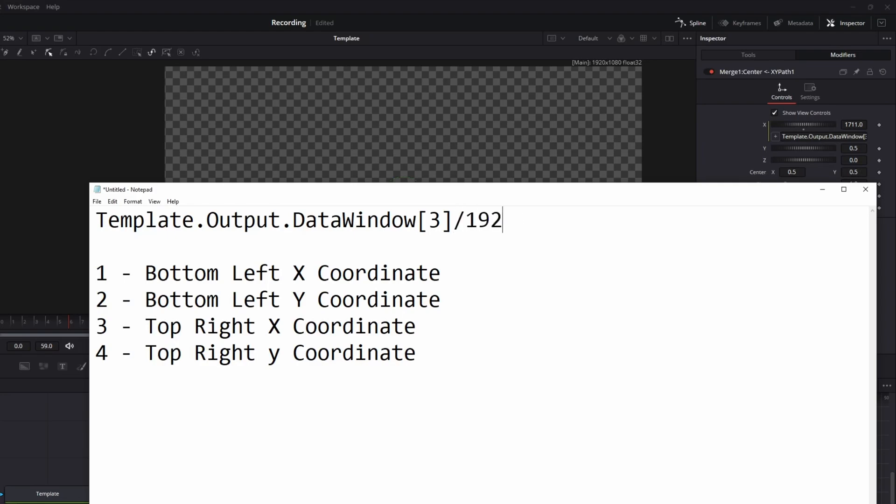
text(0)
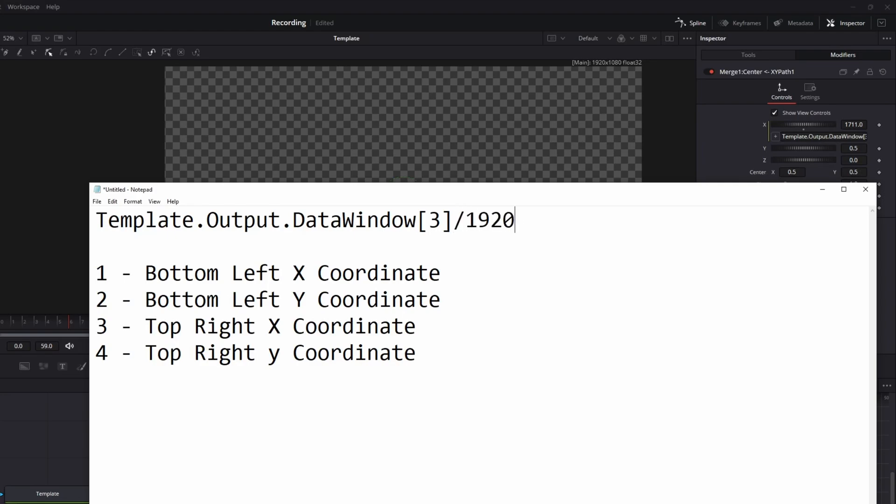
key(Backspace)
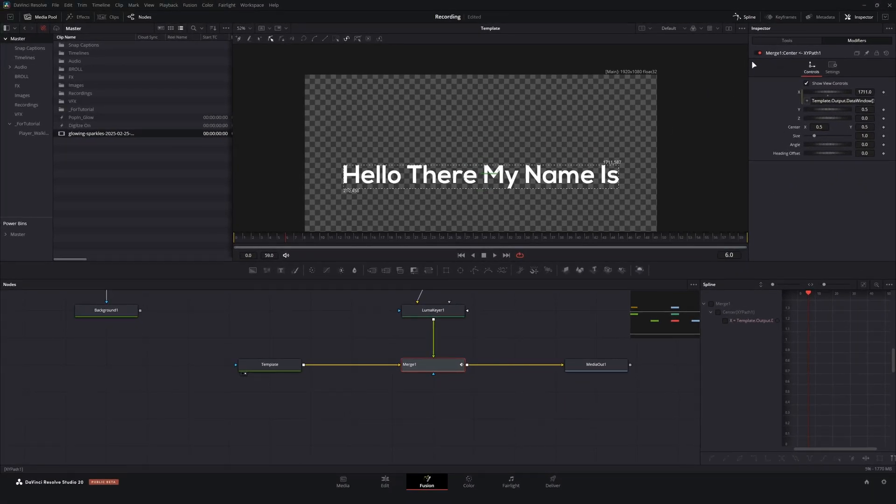
Show the Template node's Image tab settings with its 1920 width
click(269, 364)
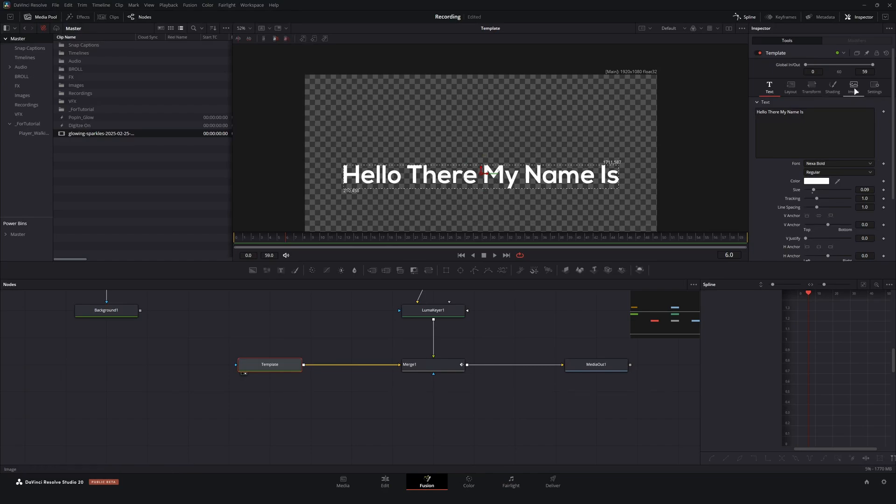
click(853, 86)
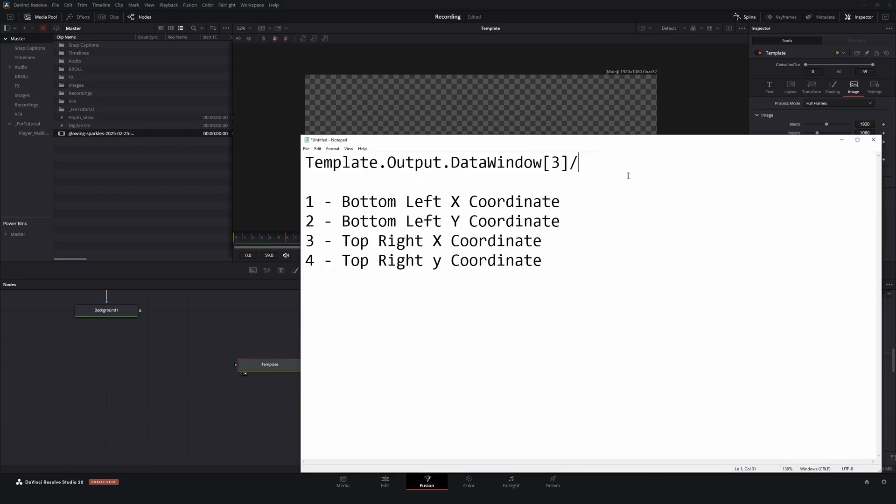
Replace the hard-coded 1920 divisor in the Notepad expression with 'Template.'
text(Template.)
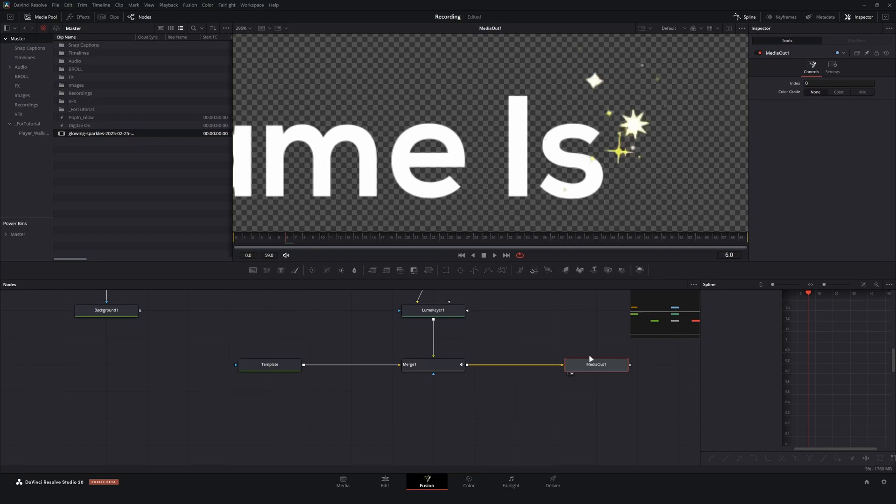
mouse_move(557, 136)
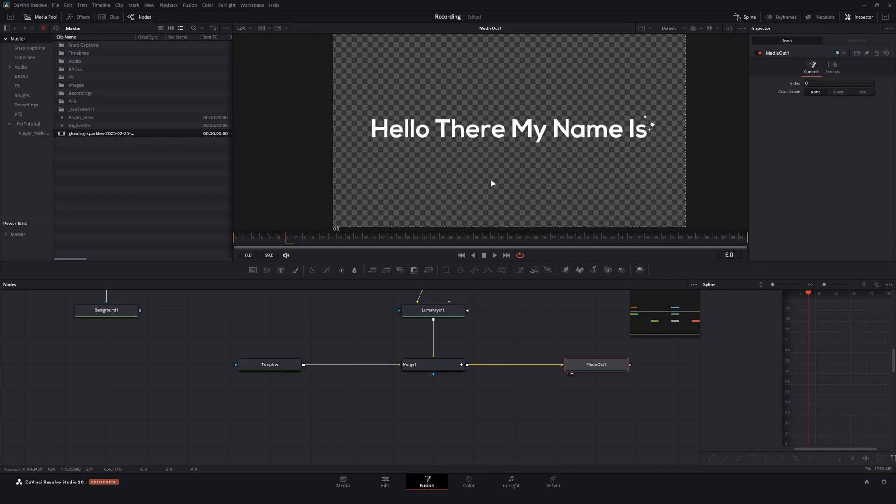
Select the Template node and vary its write-on amount to watch the sparkles follow
click(270, 364)
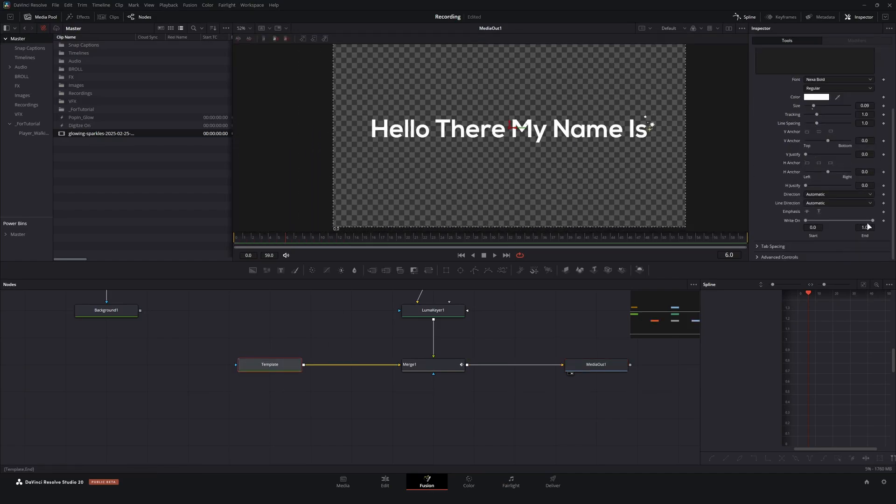
drag(872, 220, 840, 220)
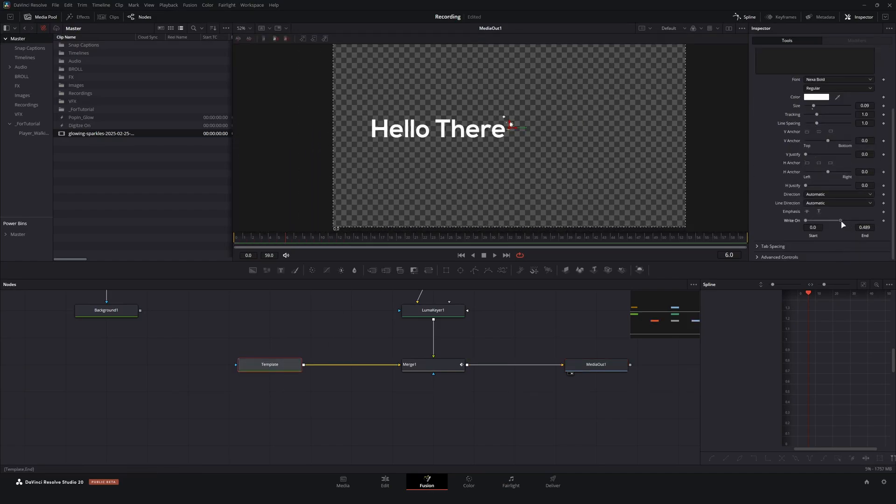
drag(840, 221, 829, 221)
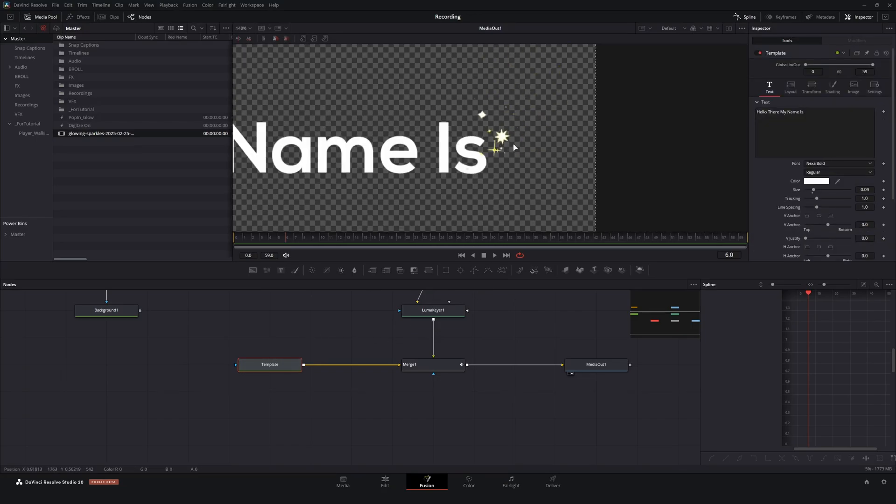
Check LumaKeyer1 and a 'tran' tool search, then view Merge1's XY Path modifier
click(432, 310)
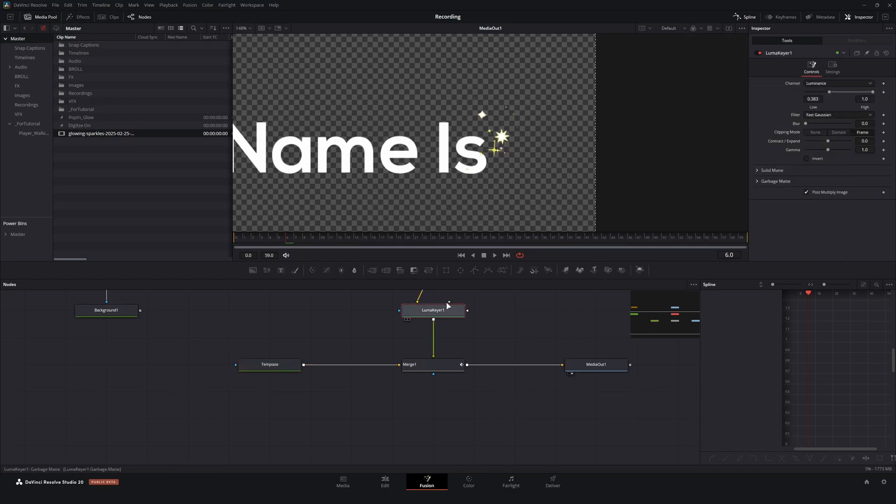
text(tran)
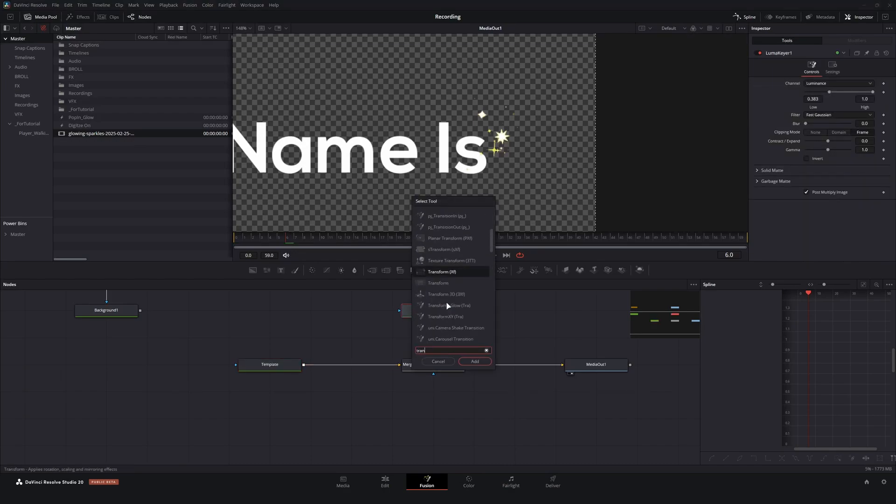
click(473, 361)
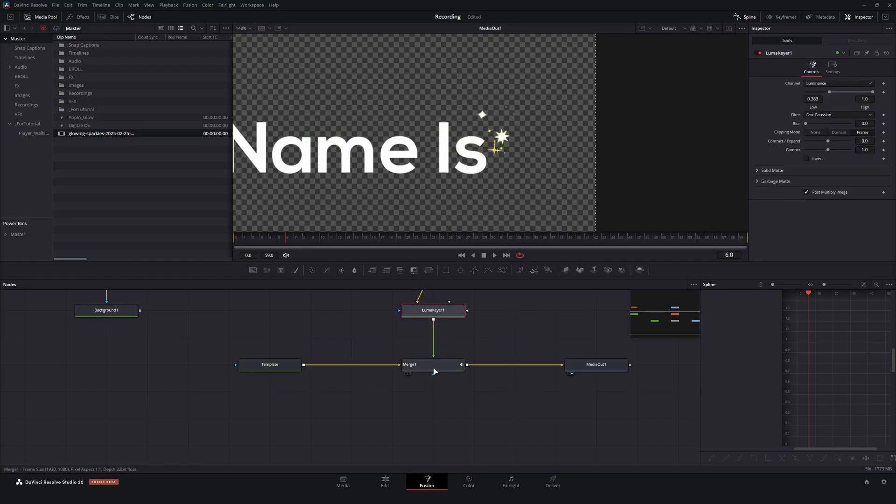
click(409, 364)
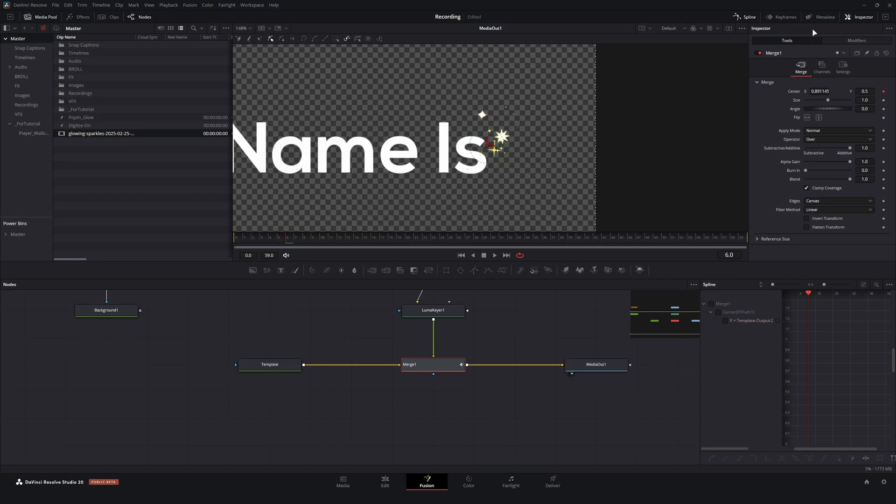
click(856, 41)
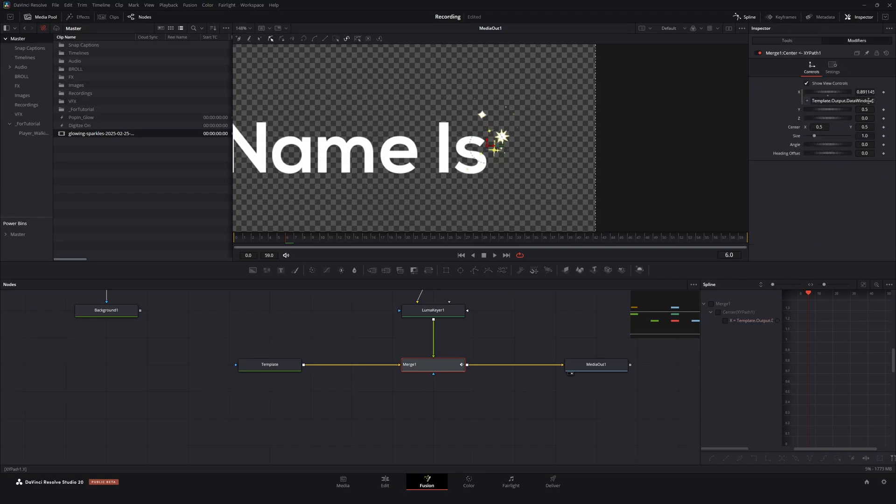
mouse_move(497, 142)
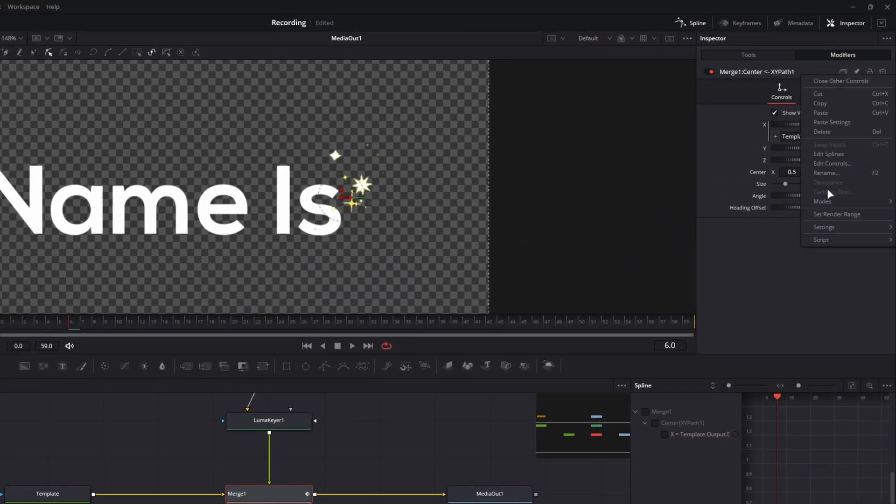
Create a 'Tolerance' slider control on the Controls page with range -1 to 1
click(831, 163)
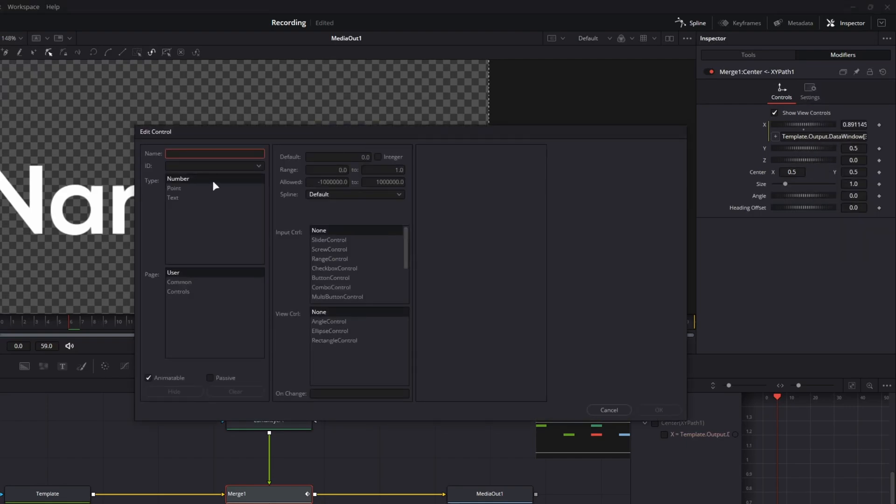
mouse_move(392, 225)
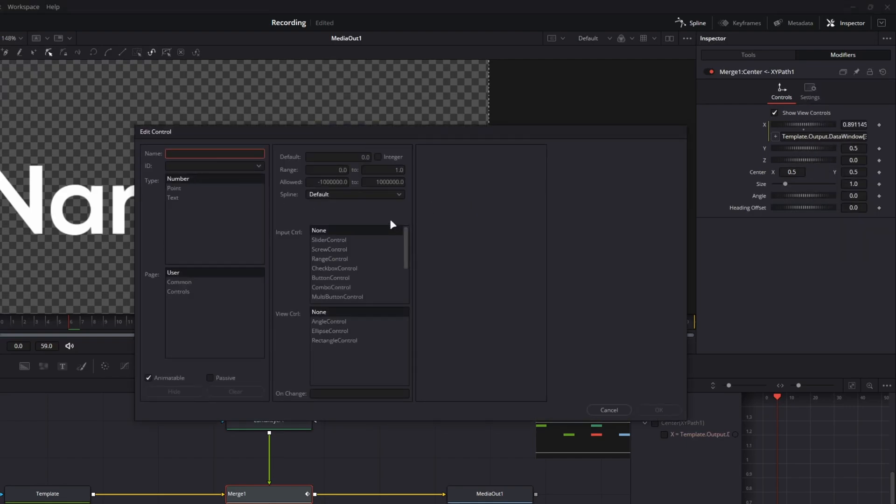
mouse_move(358, 235)
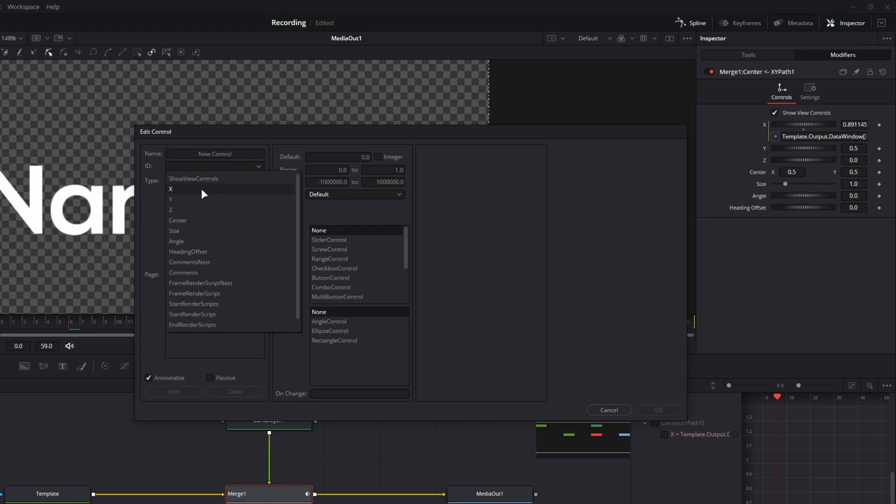
mouse_move(183, 190)
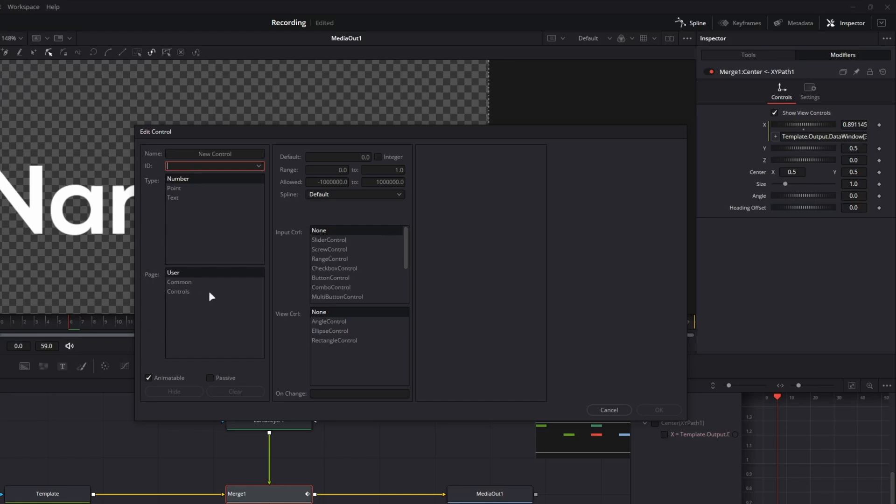
click(178, 291)
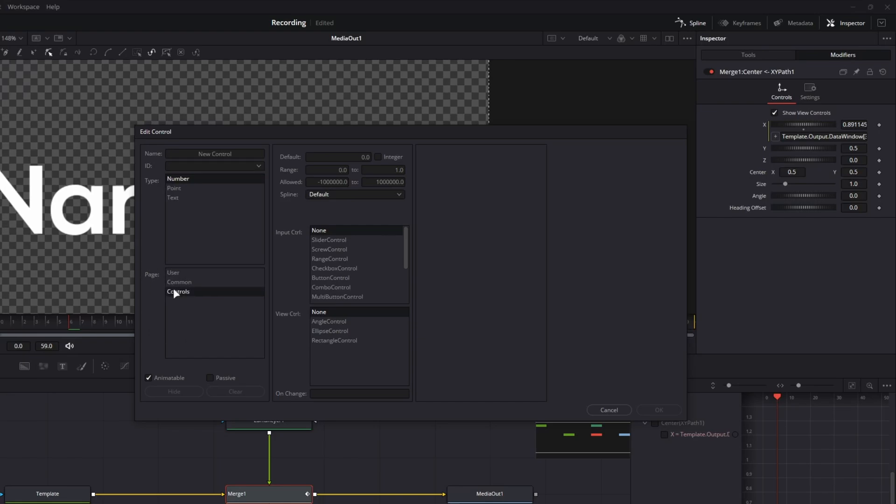
mouse_move(177, 276)
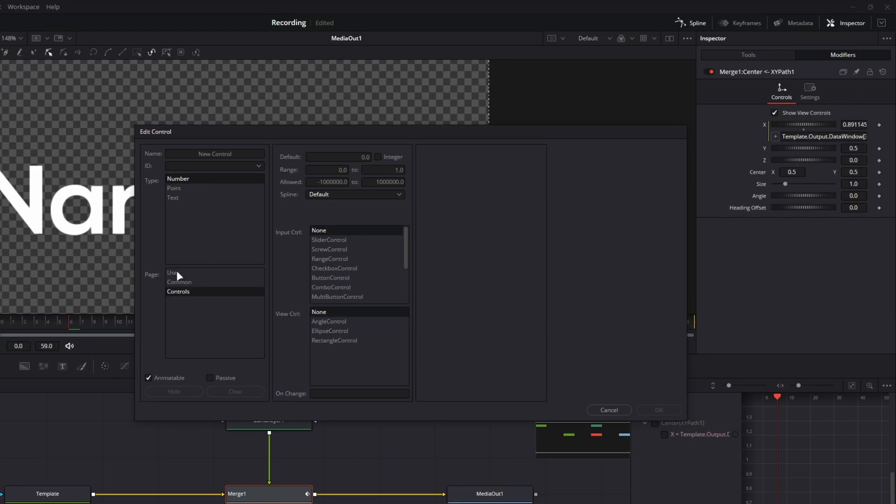
mouse_move(186, 287)
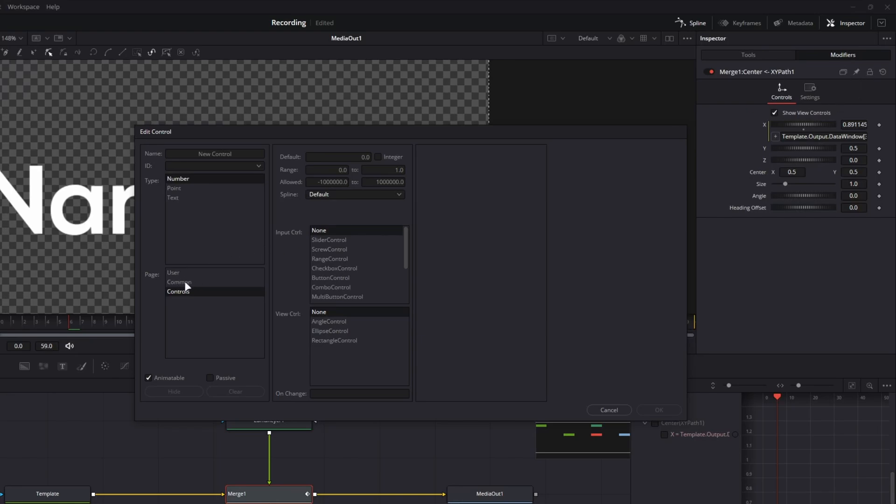
mouse_move(756, 140)
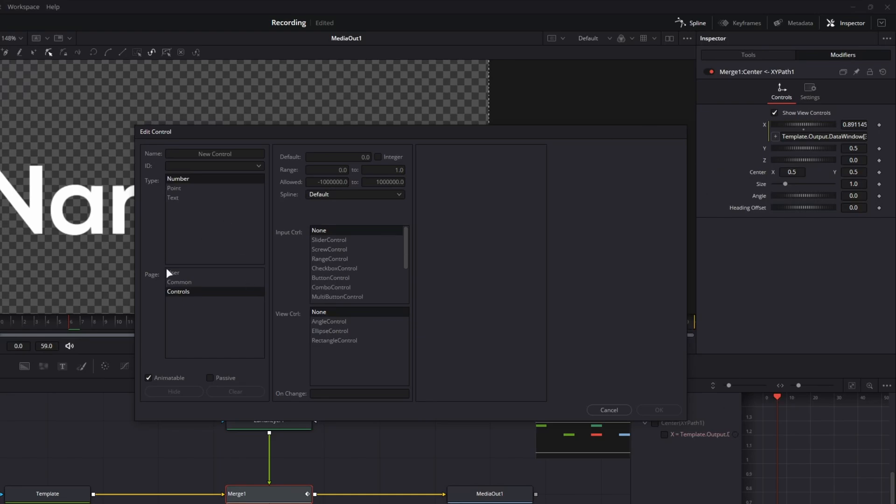
click(214, 153)
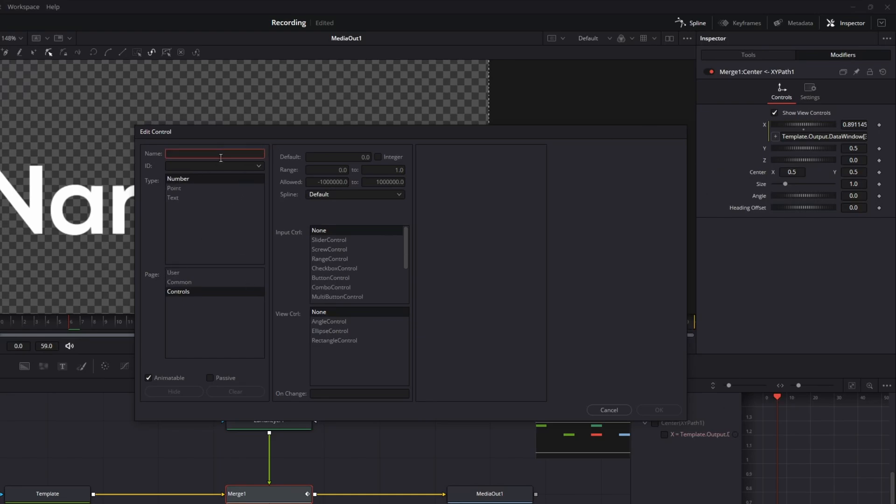
text(Tole)
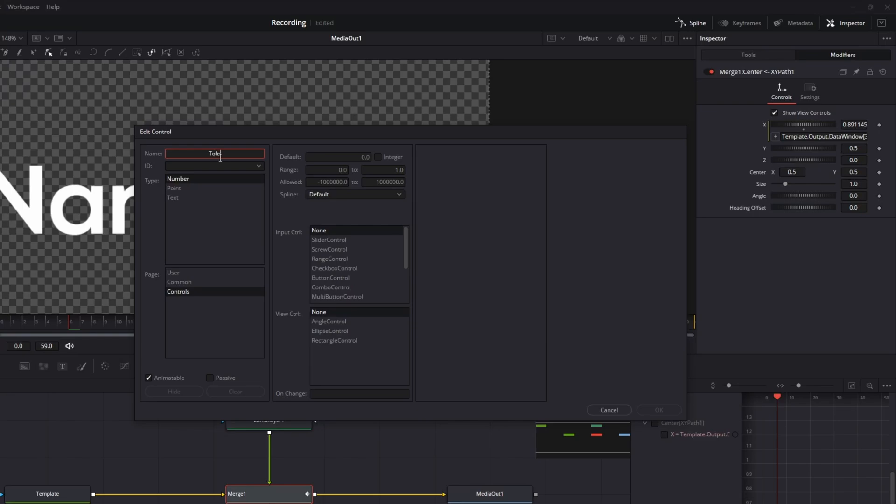
text(rance)
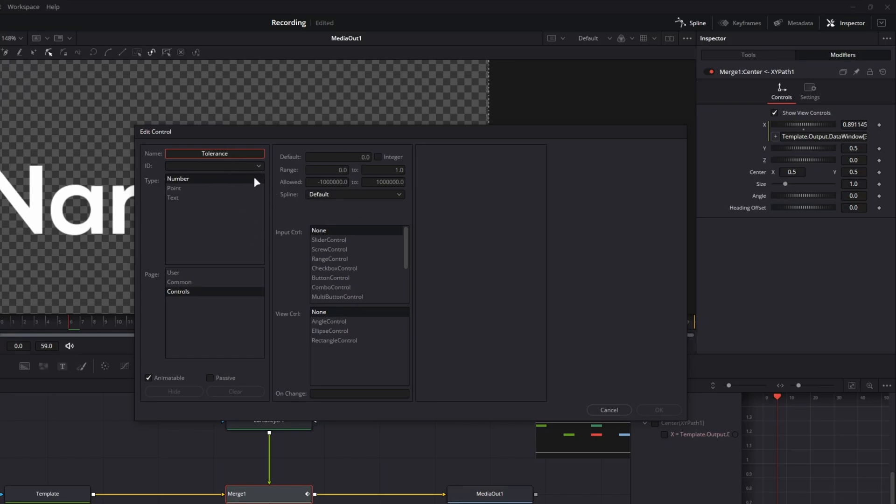
mouse_move(277, 216)
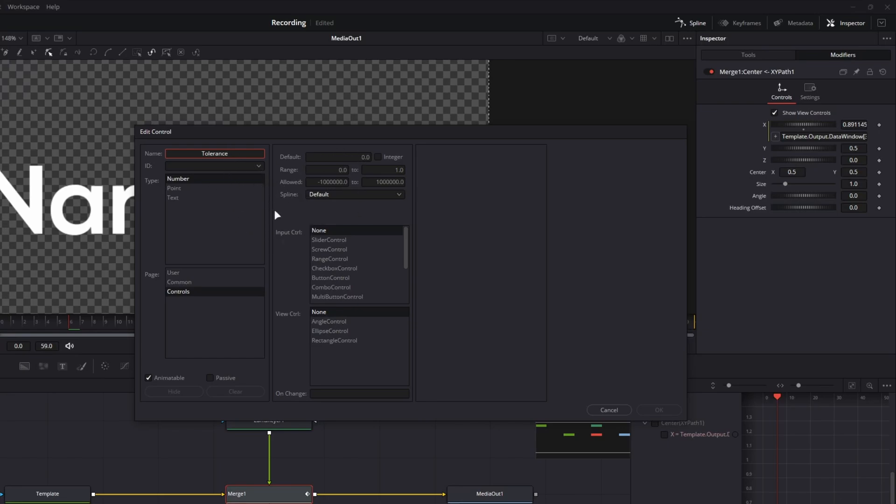
click(327, 169)
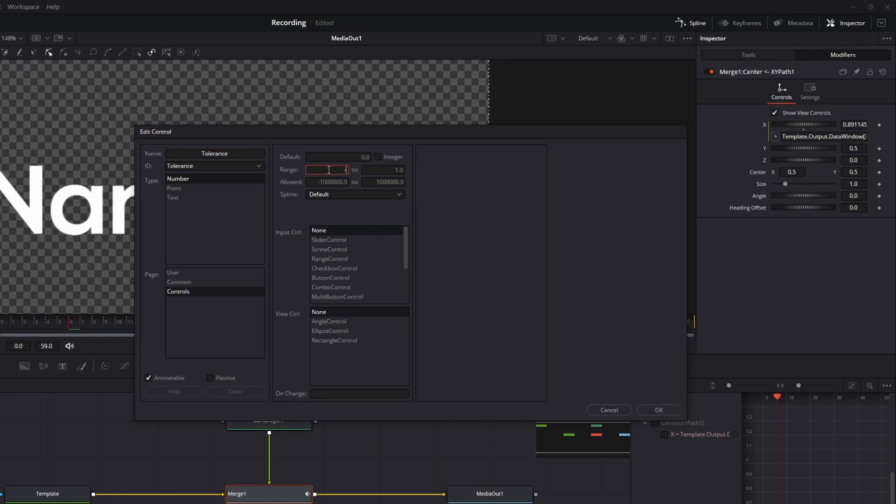
text(-1)
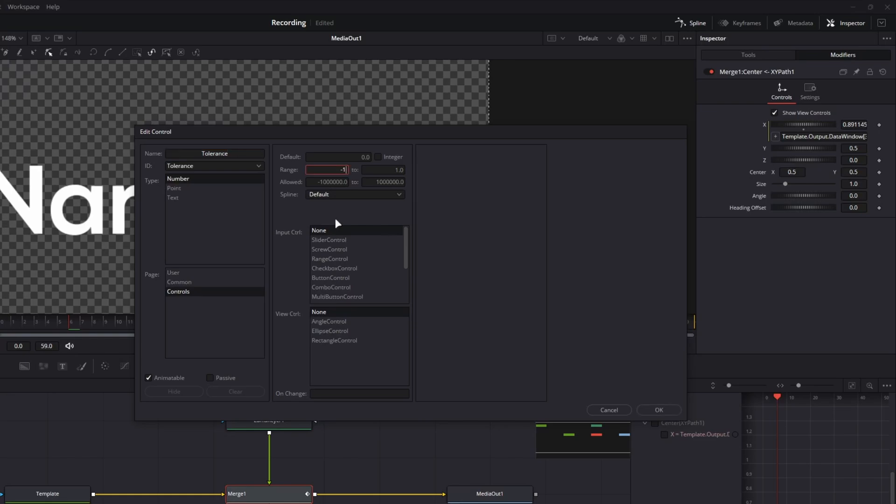
mouse_move(336, 240)
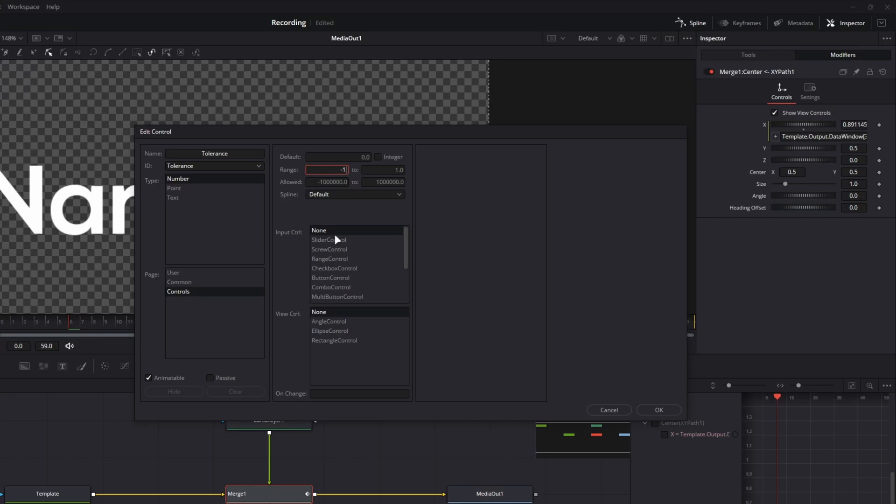
click(328, 240)
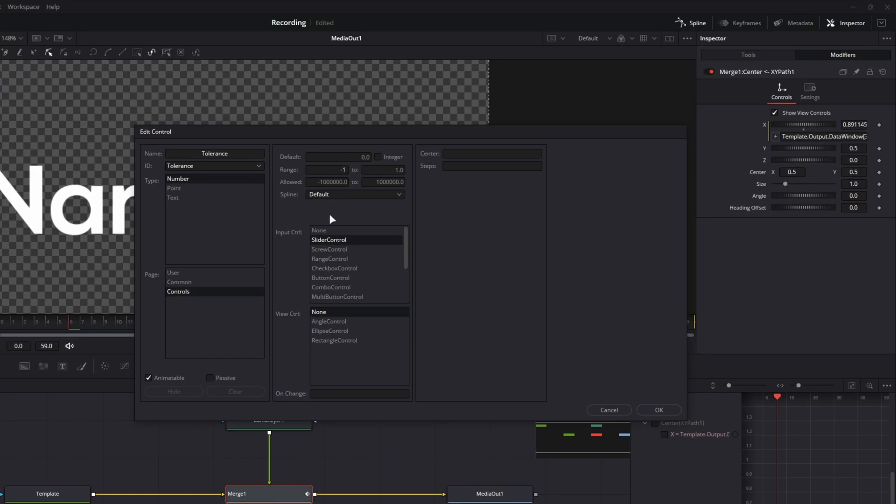
click(658, 410)
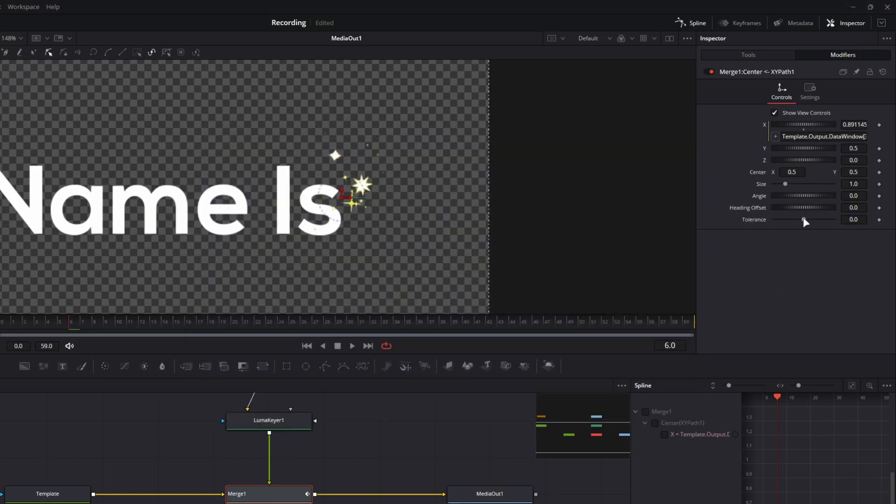
Drag the Tolerance slider to test it, leave it at 0.08, and select the X expression
drag(785, 219, 825, 219)
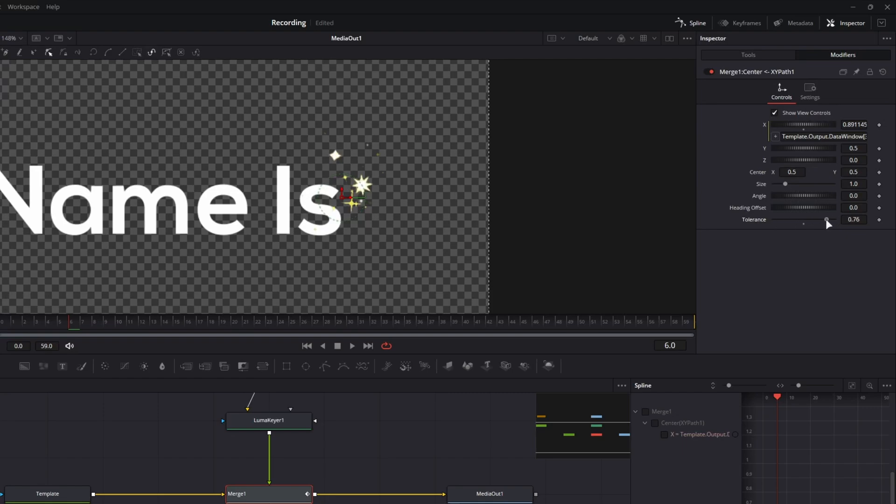
drag(827, 221, 801, 221)
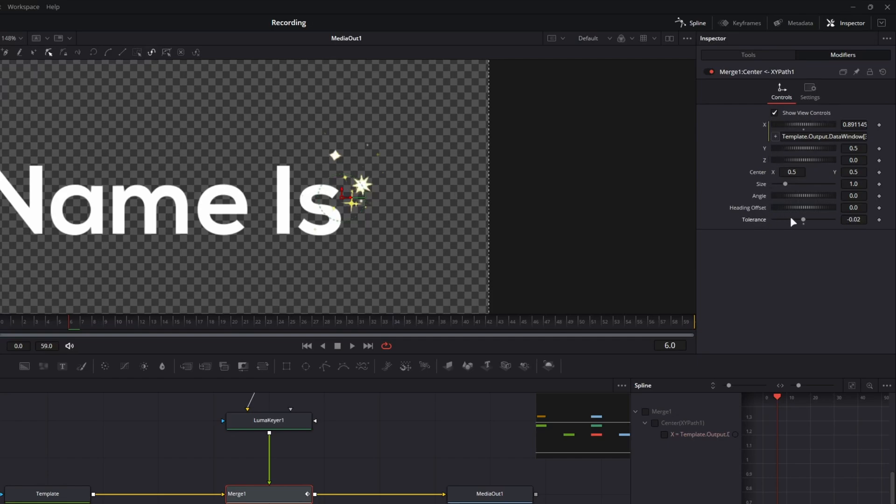
drag(802, 219, 806, 219)
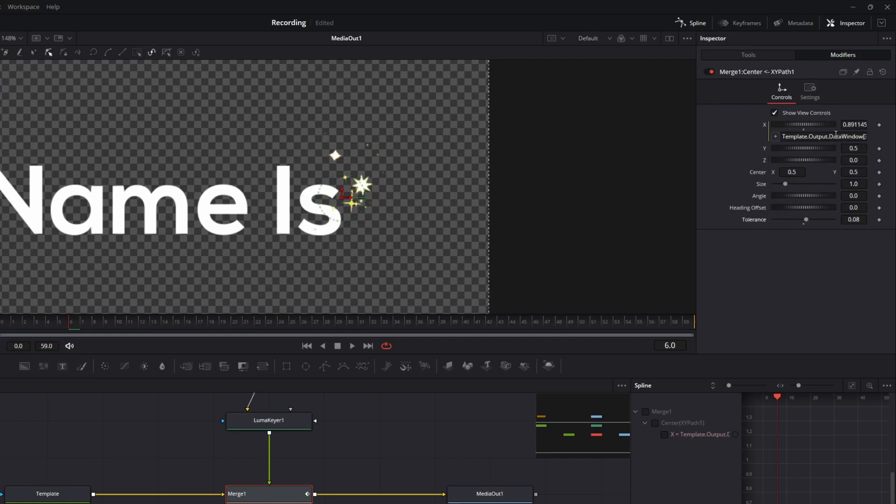
click(823, 136)
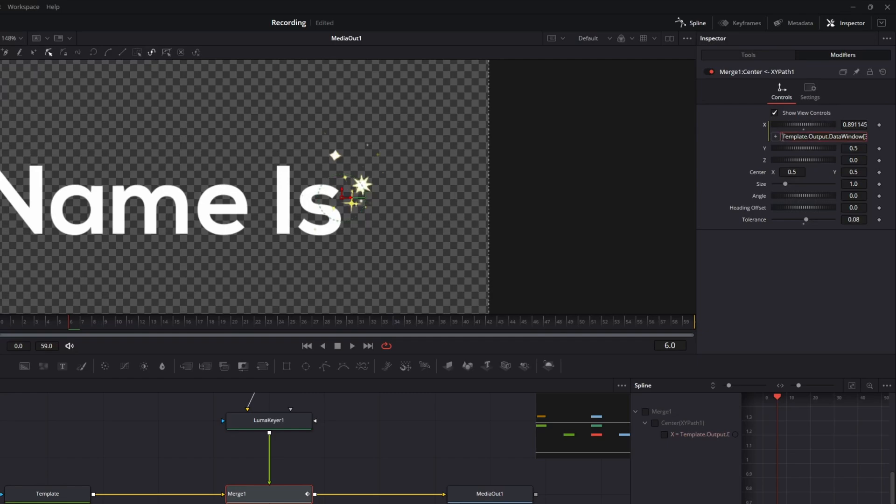
mouse_move(870, 145)
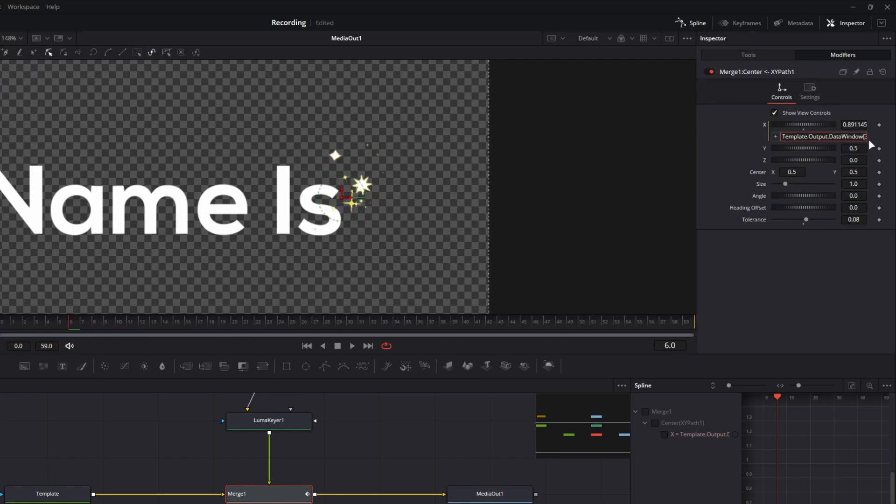